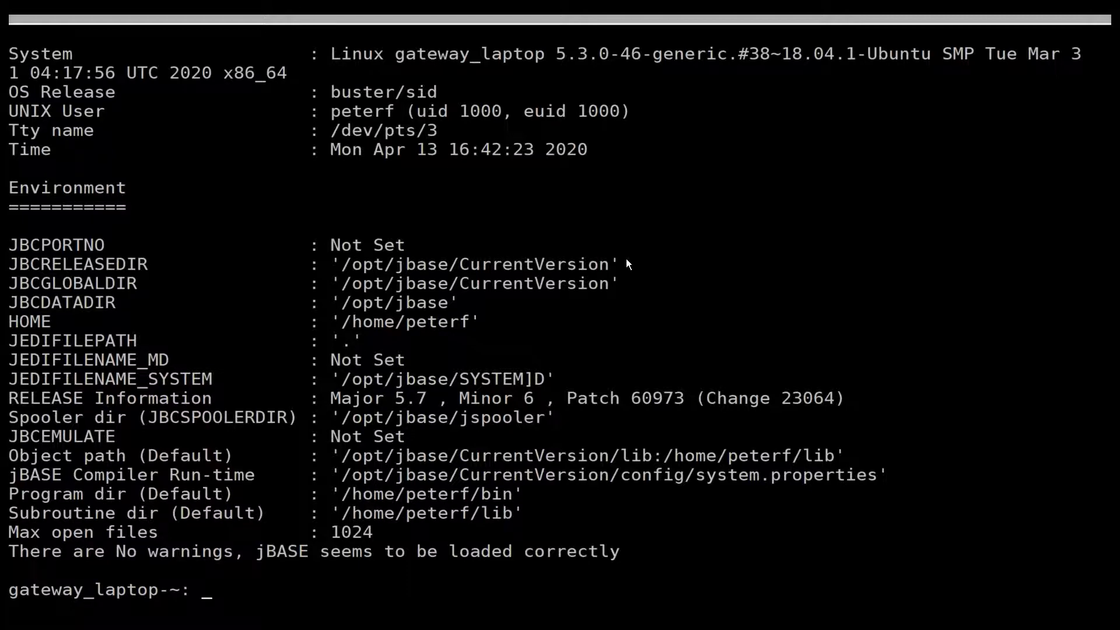
- Run jlicensinginfo to show the current 5-user evaluation license expiring July 2020
{"action": "type", "text": "jlicensinginfo"}
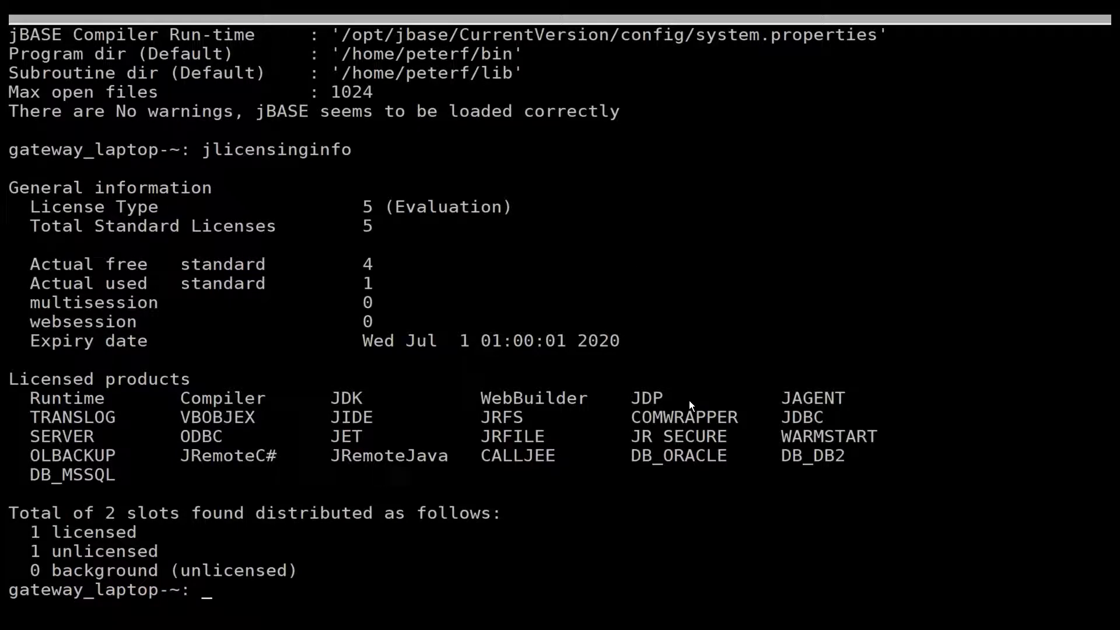
{"action": "mouse_move", "coordinate": [571, 419]}
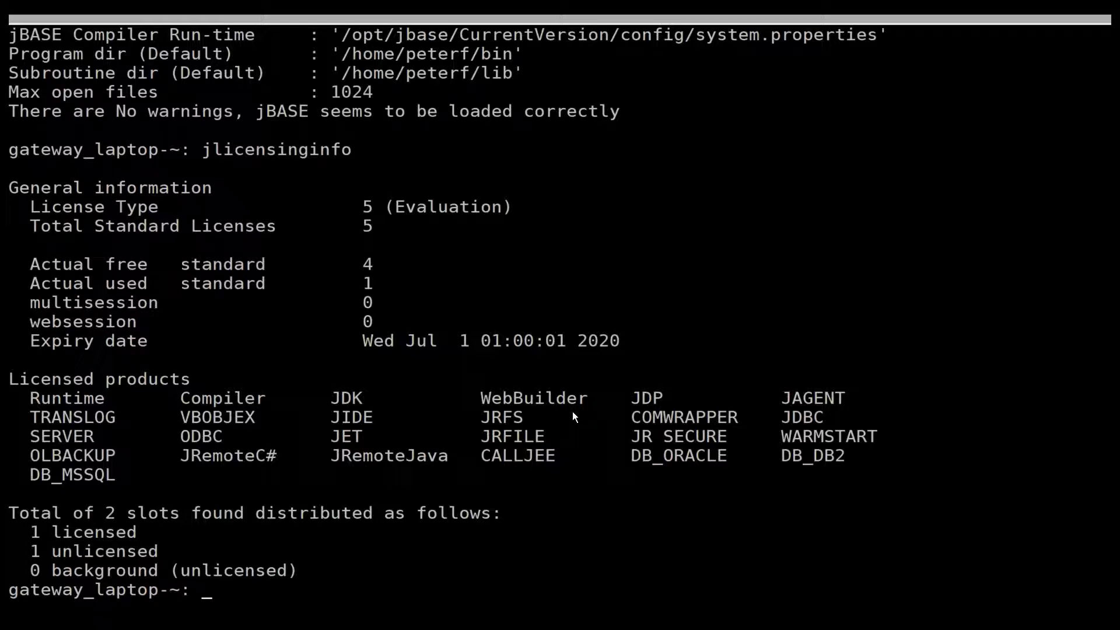
- Display /tmp/license_email.txt and copy its 10-user license key
{"action": "type", "text": "cat /tmp/license_email.txt"}
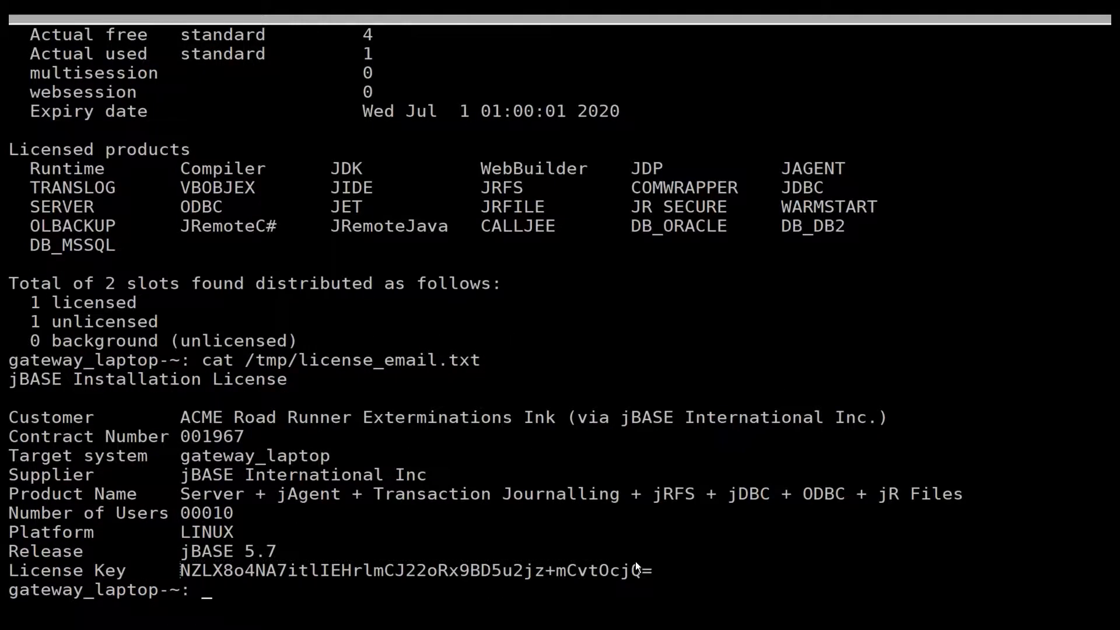
{"action": "left_click_drag", "start_coordinate": [181, 570], "coordinate": [650, 570]}
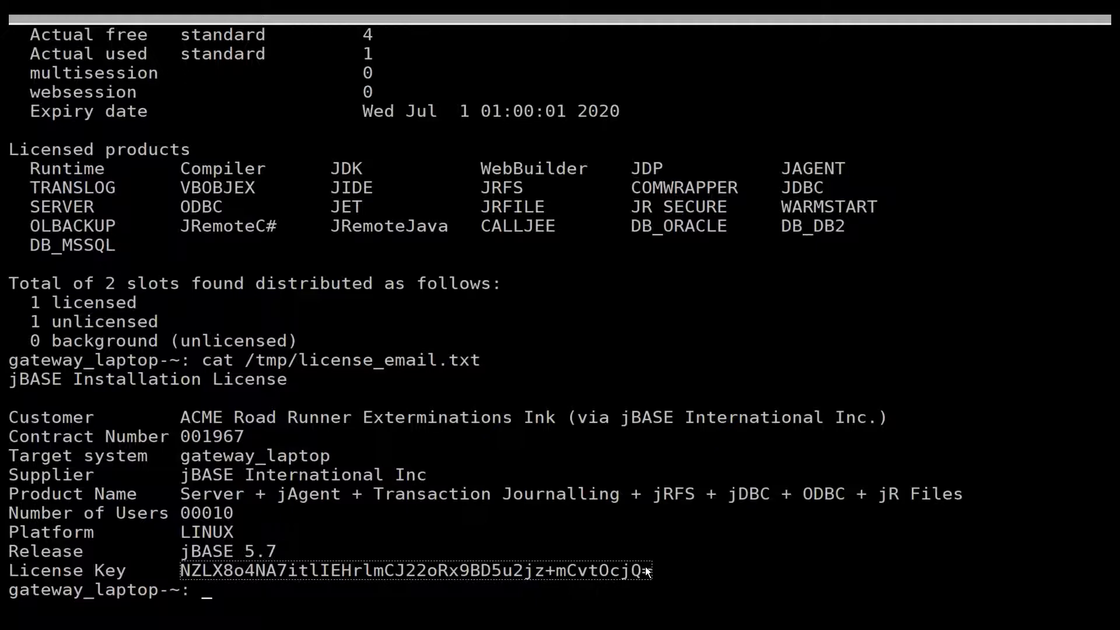
{"action": "mouse_move", "coordinate": [178, 464]}
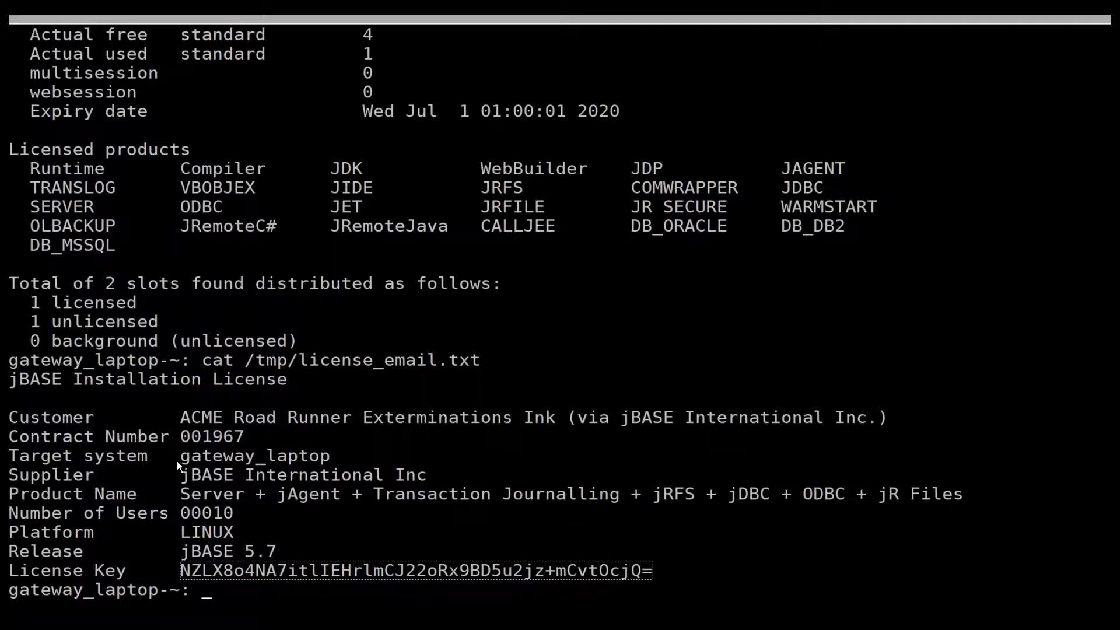
{"action": "mouse_move", "coordinate": [18, 602]}
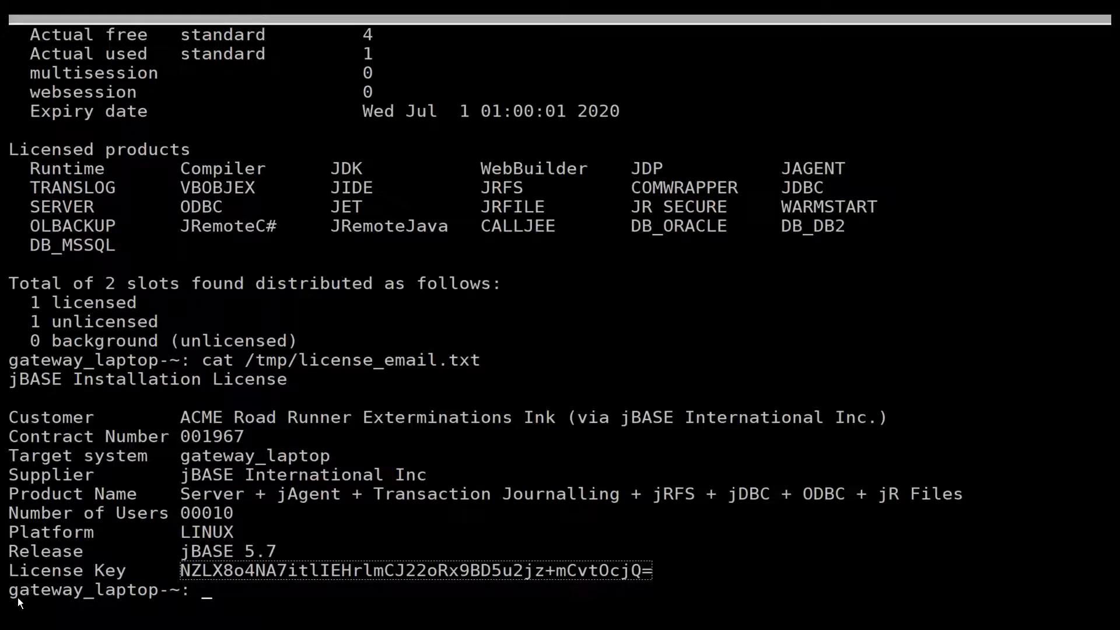
{"action": "mouse_move", "coordinate": [155, 603]}
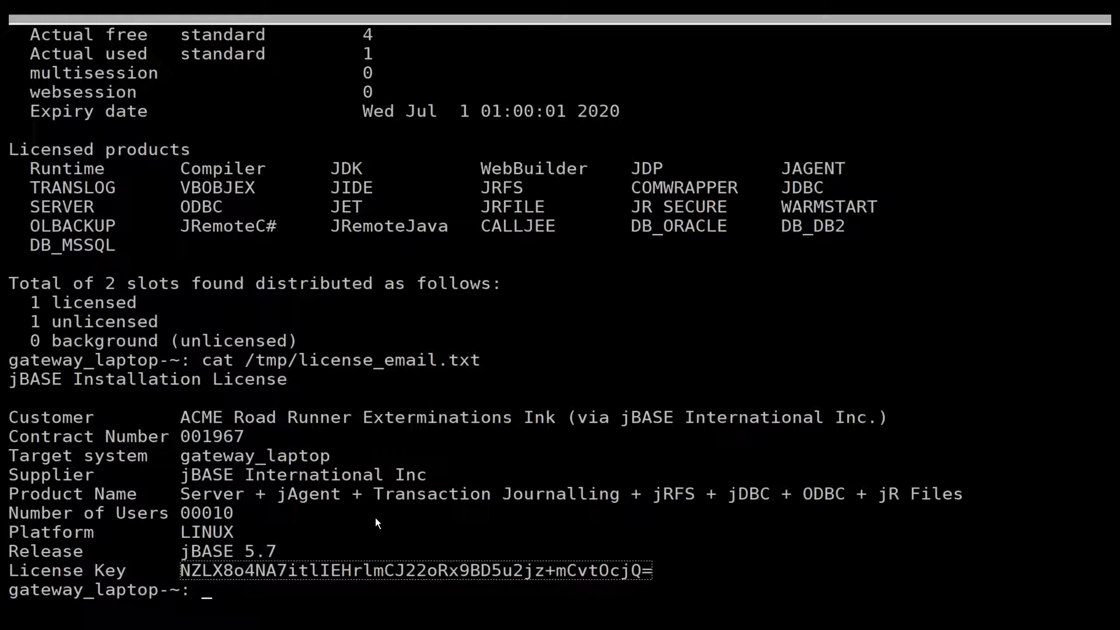
{"action": "mouse_move", "coordinate": [428, 528]}
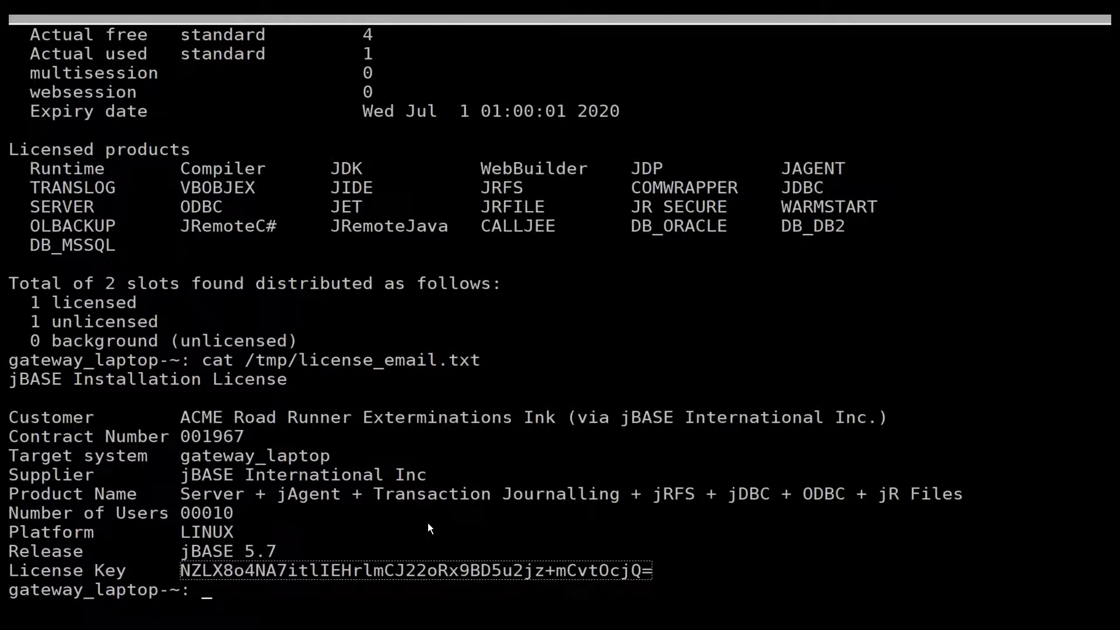
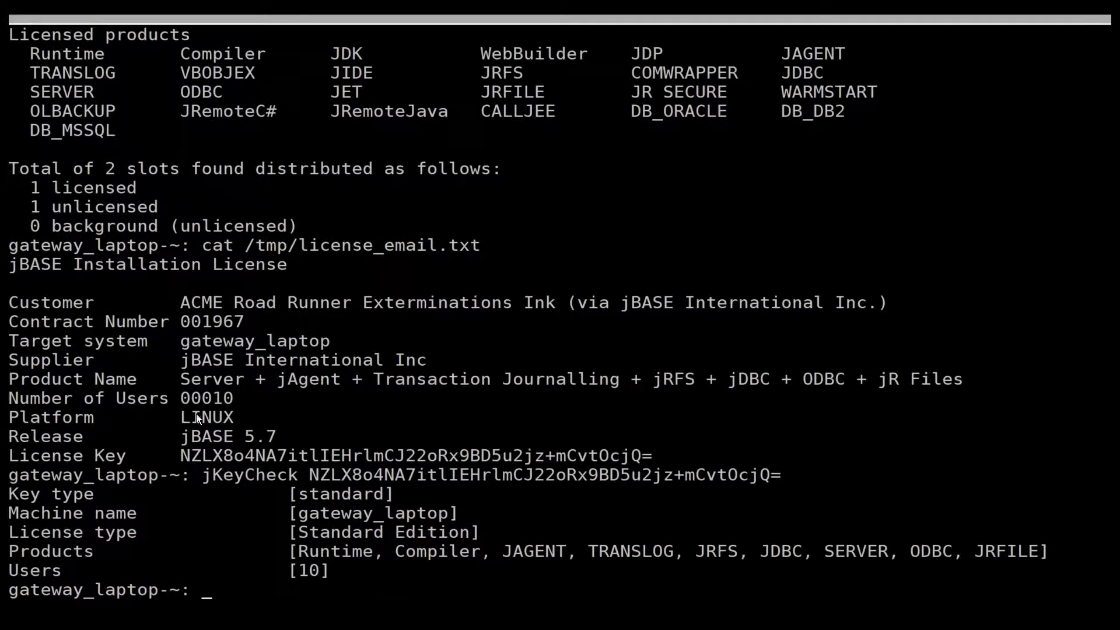
- Check the pasted key with jKeyCheck, confirming a standard 10-user key for gateway_laptop
{"action": "mouse_move", "coordinate": [284, 531]}
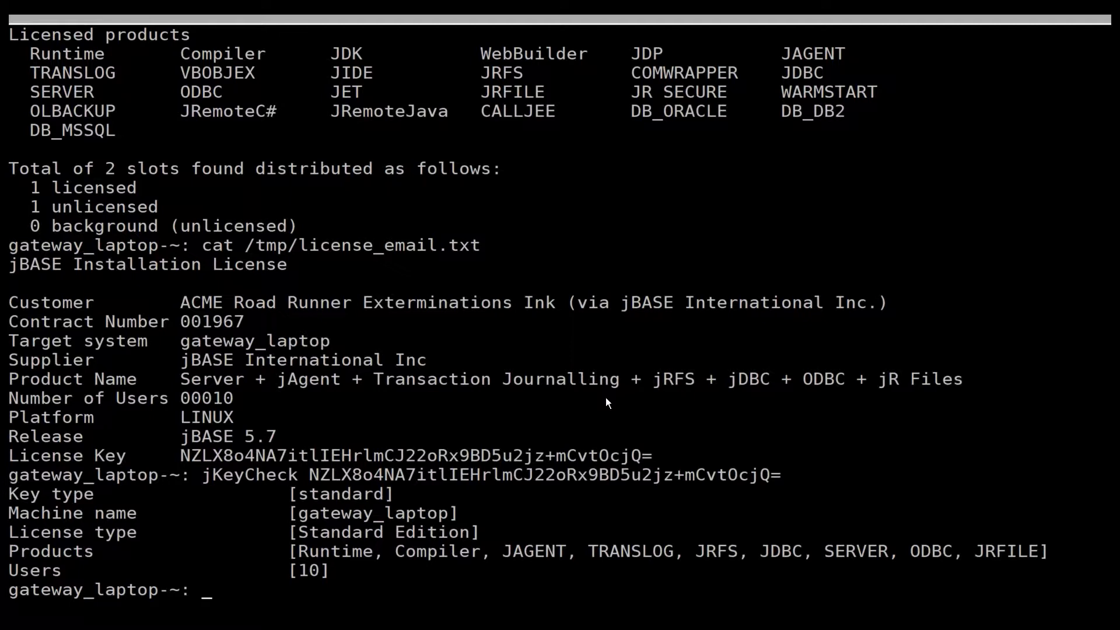
- View usage for jInstallKey and jLicenseUpgrade, then become root with sudo su -
{"action": "type", "text": "jInstallKey"}
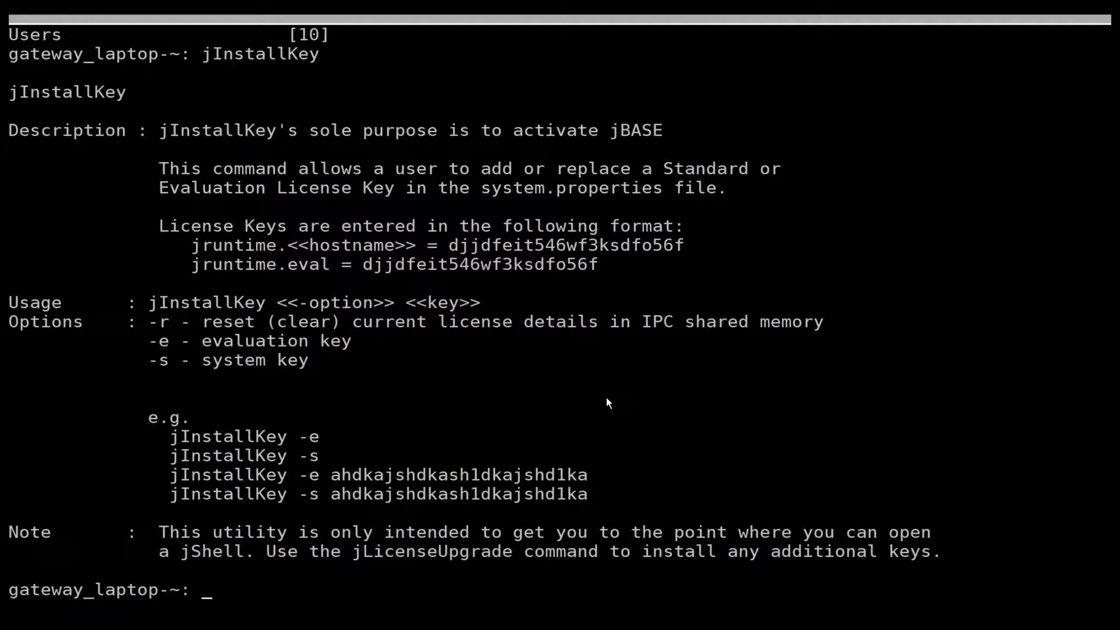
{"action": "type", "text": "jLicenseUpgrade"}
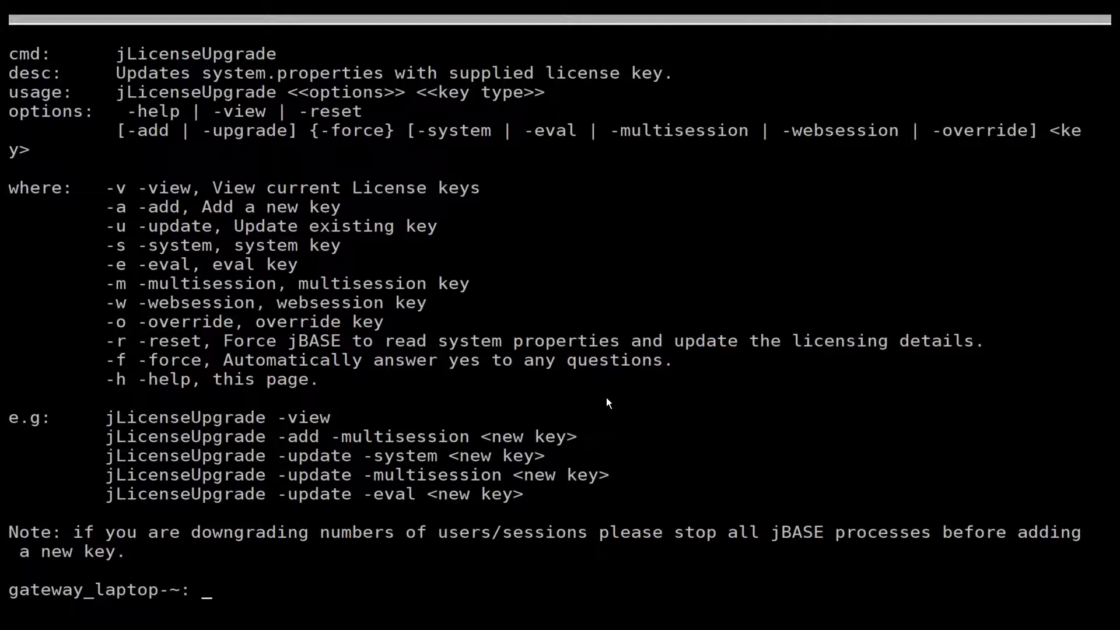
{"action": "type", "text": "sudo su -"}
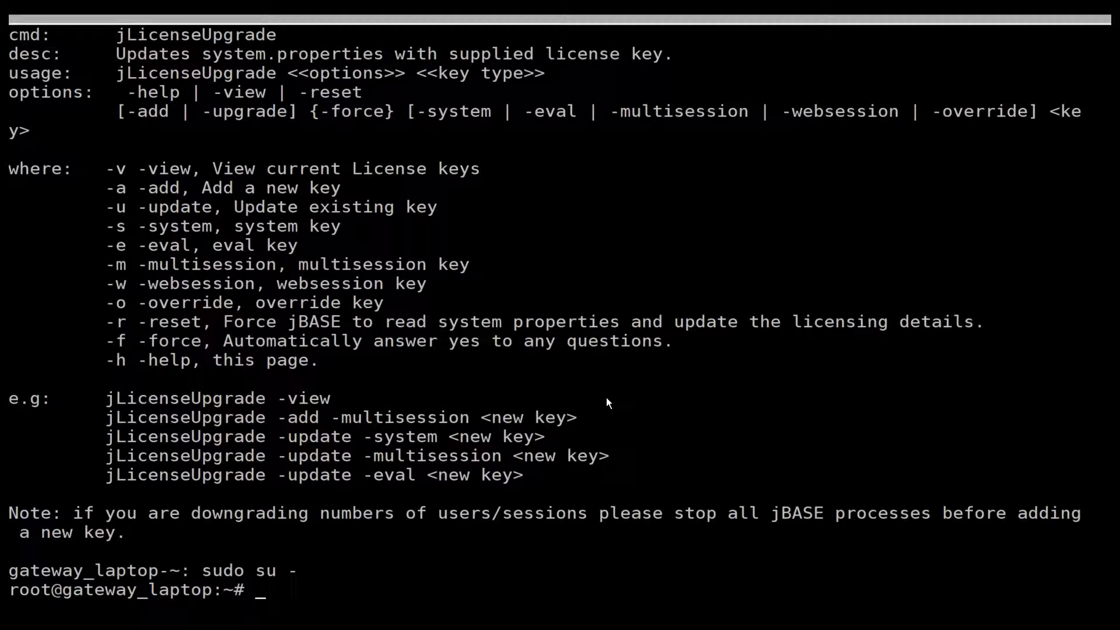
- Create sudo_jbase.sh in /etc/profile.d with vi in insert mode
{"action": "type", "text": "cd /etc/profile.d"}
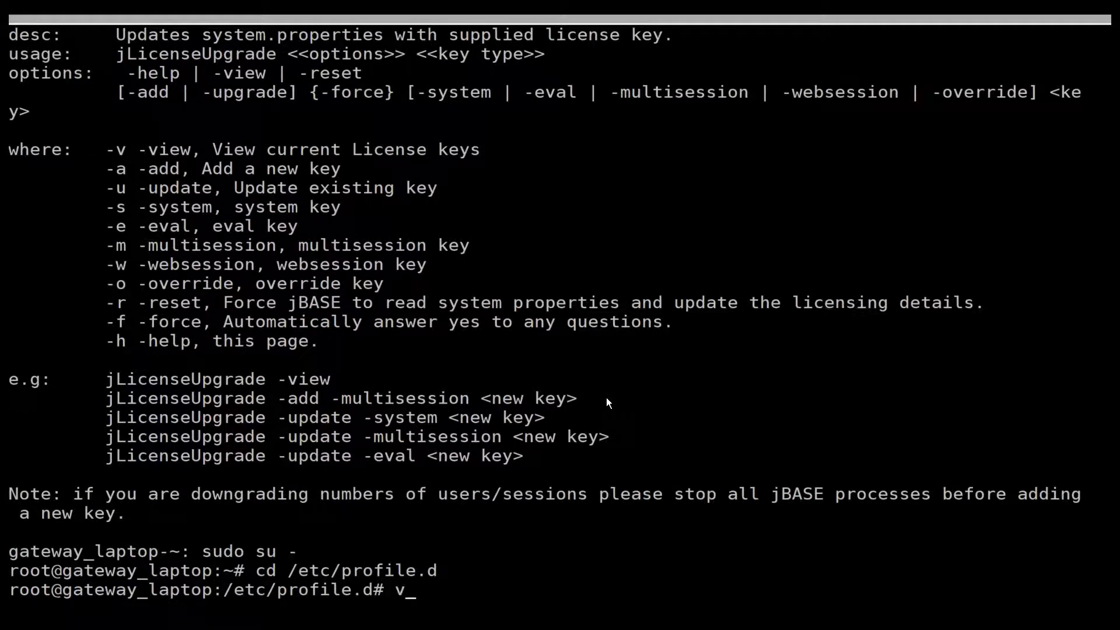
{"action": "type", "text": "i sudo_jbas"}
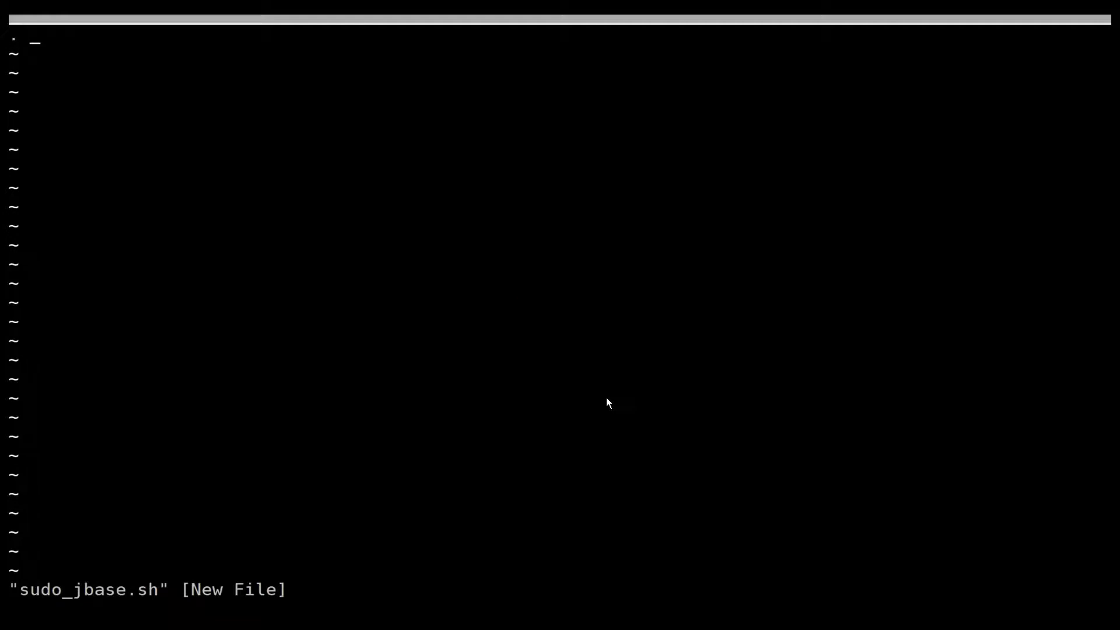
- Type the line '. /opt/jbase/CurrentVersion/jbase_env.sh' into the script
{"action": "type", "text": "/opt/jbase"}
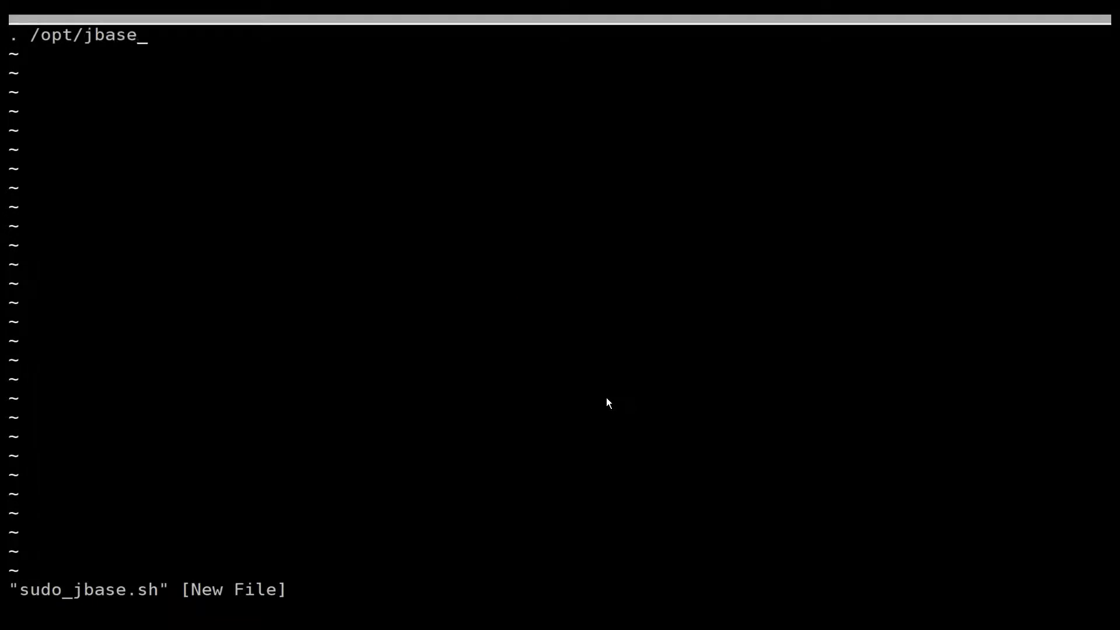
{"action": "type", "text": "/CurrentV"}
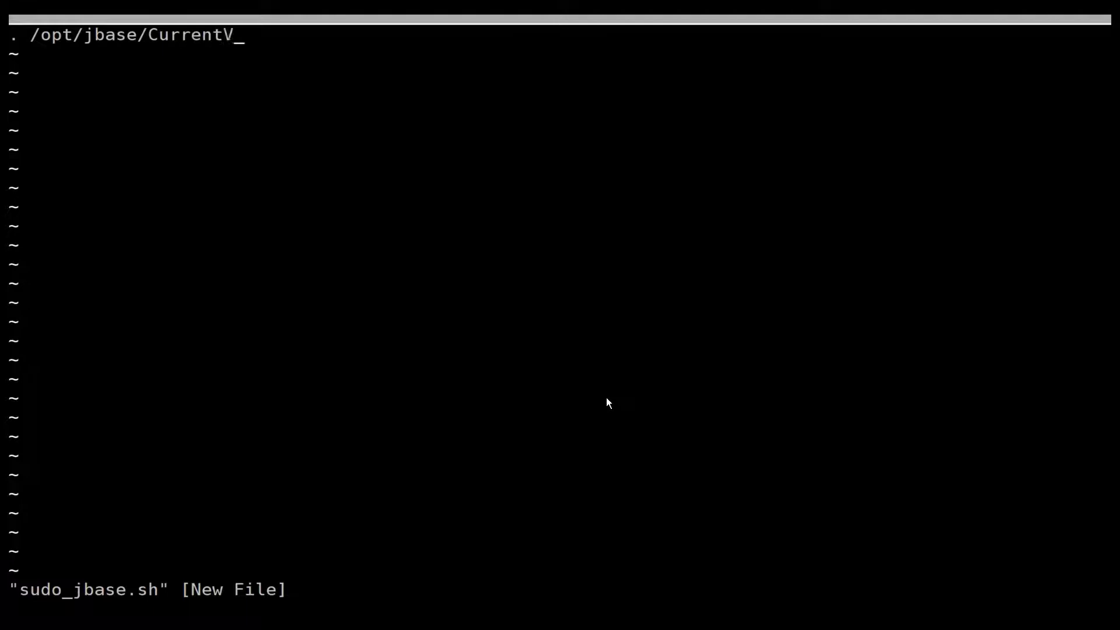
{"action": "type", "text": "ersion/jbase"}
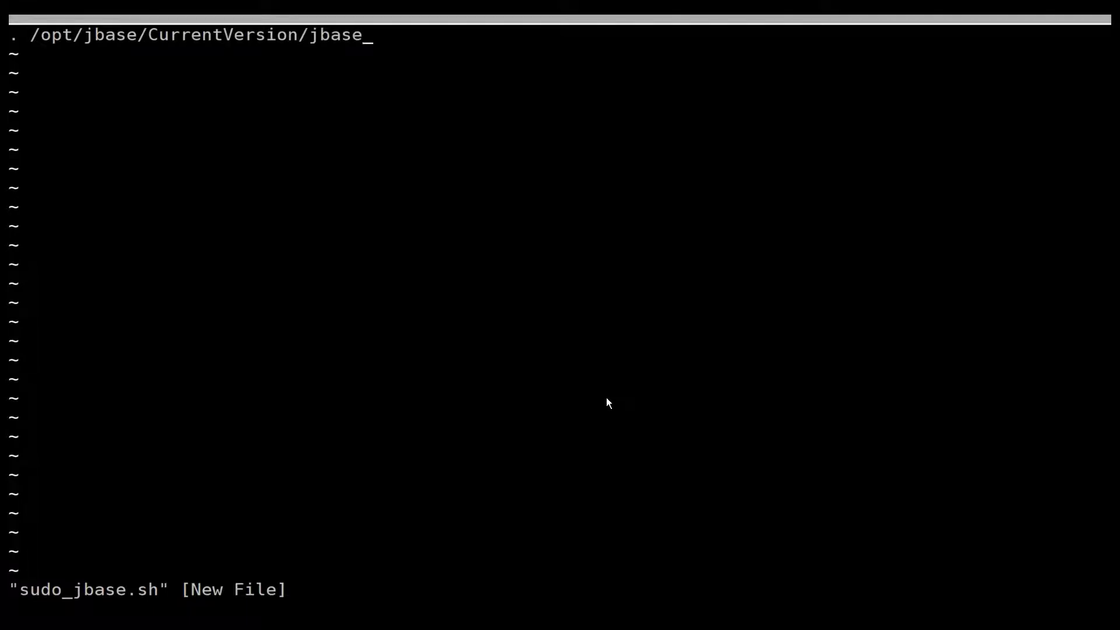
{"action": "type", "text": "_env.sh"}
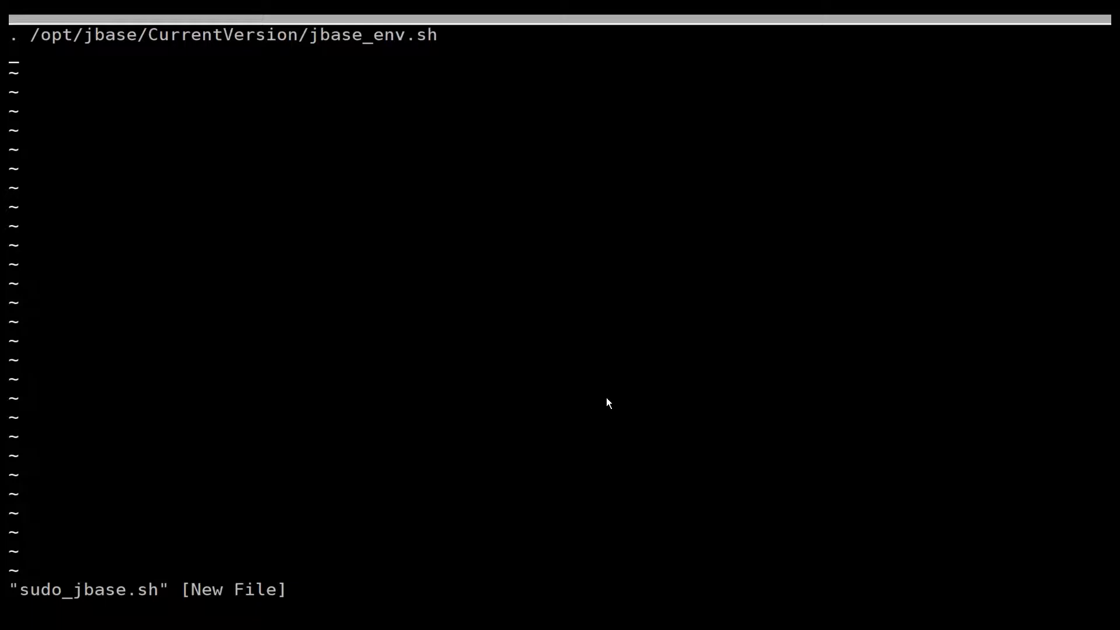
- Add a line prepending the curl SSL library directory to LD_LIBRARY_PATH and save
{"action": "type", "text": ":.!dirname"}
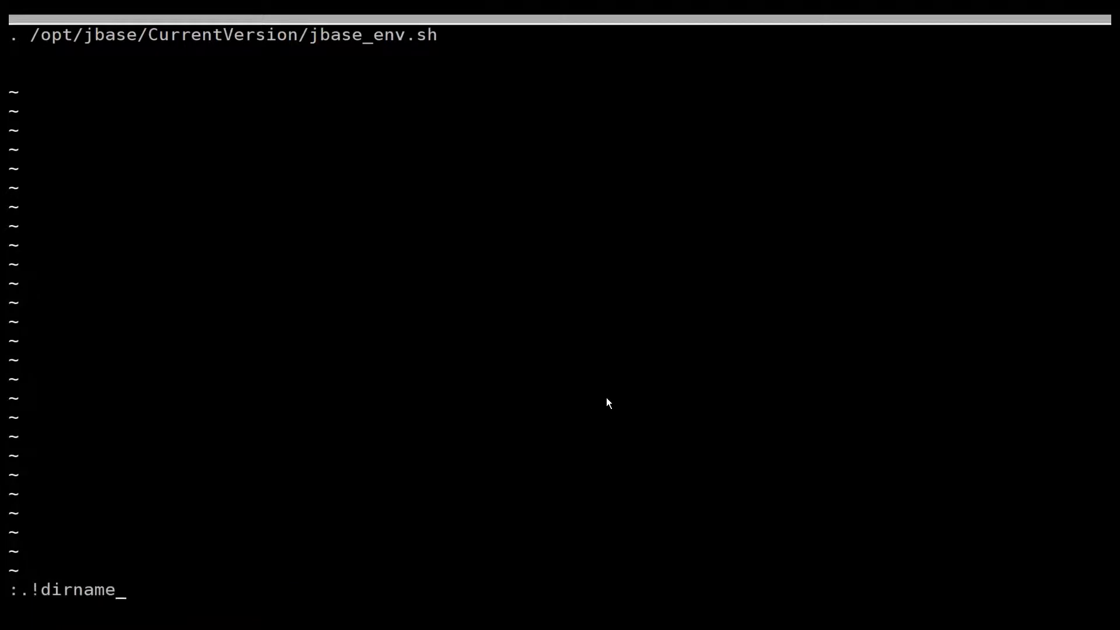
{"action": "type", "text": "$"}
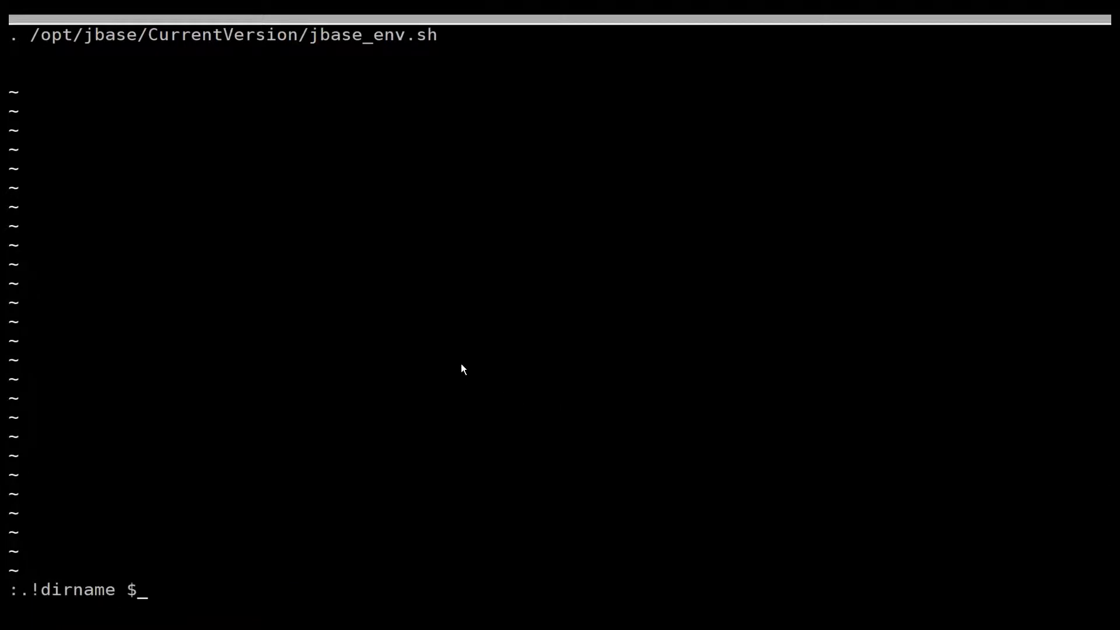
{"action": "type", "text": "$(ldd $(which curl"}
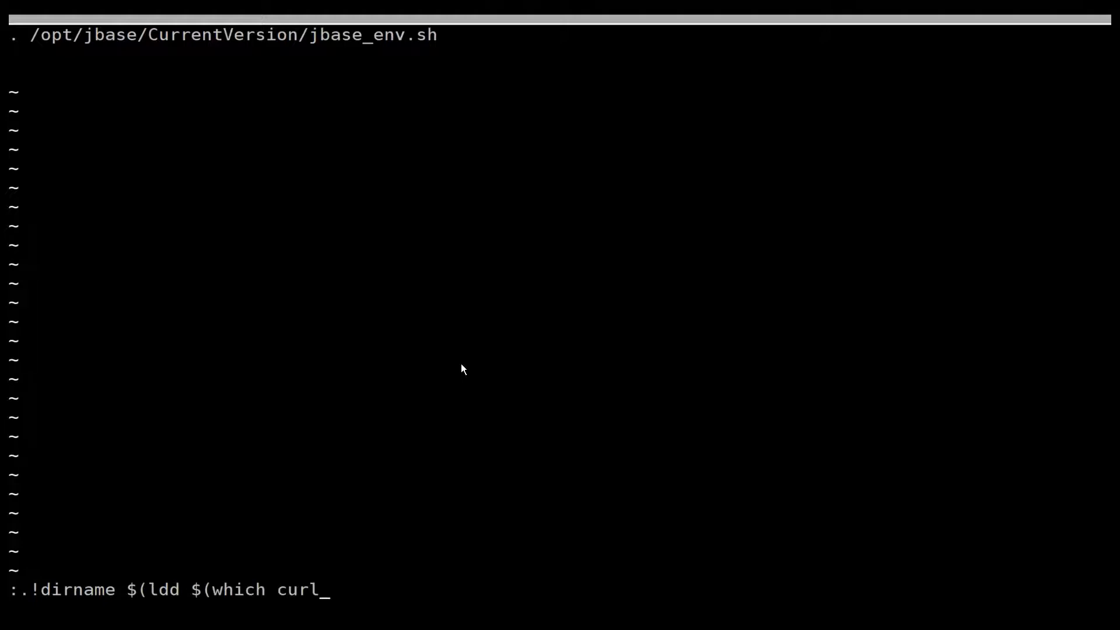
{"action": "type", "text": ")|grep ssl|awk '"}
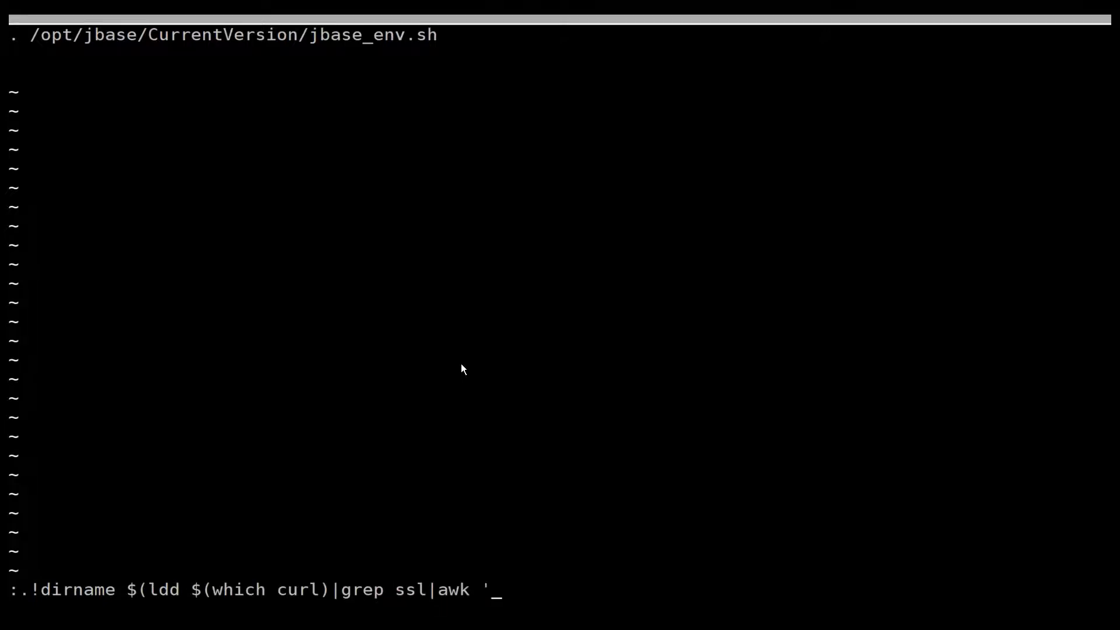
{"action": "type", "text": "{ print #"}
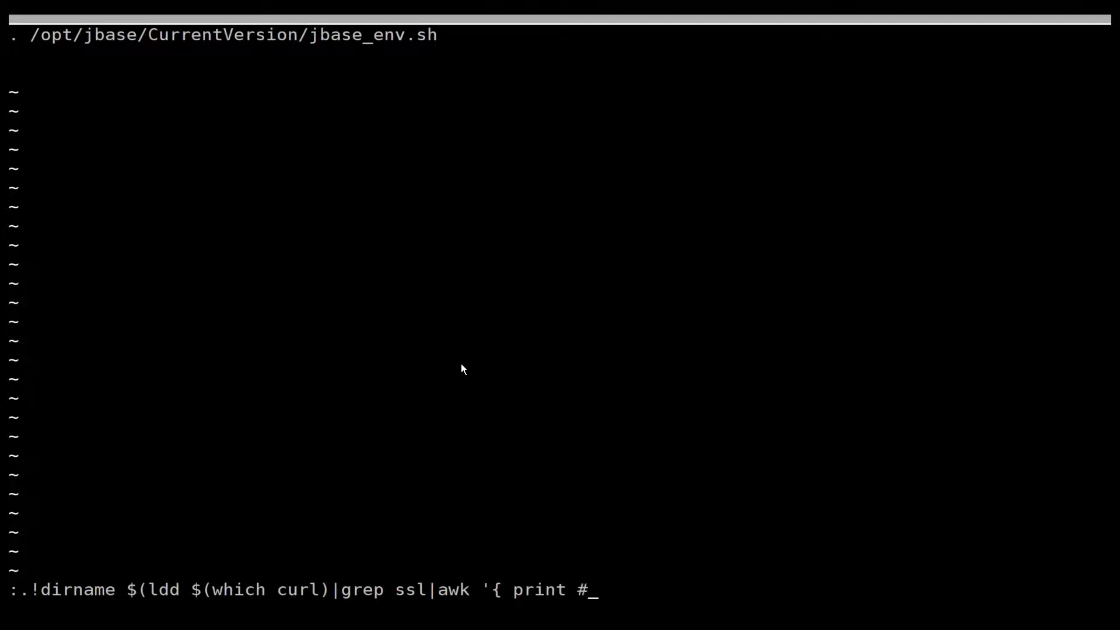
{"action": "type", "text": "$3 }"}
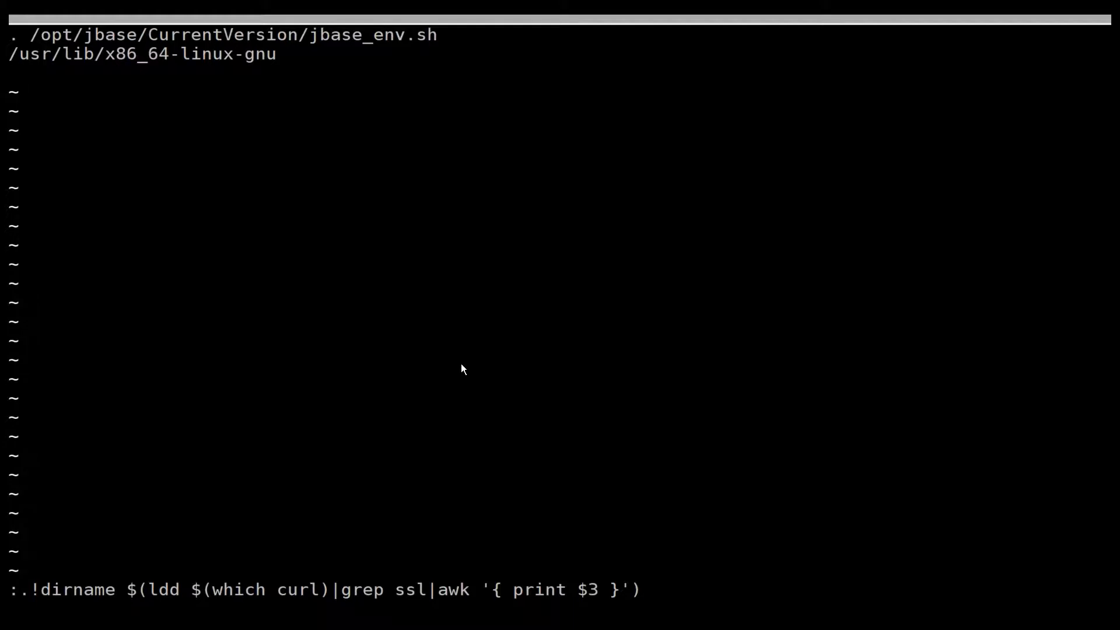
{"action": "mouse_move", "coordinate": [266, 574]}
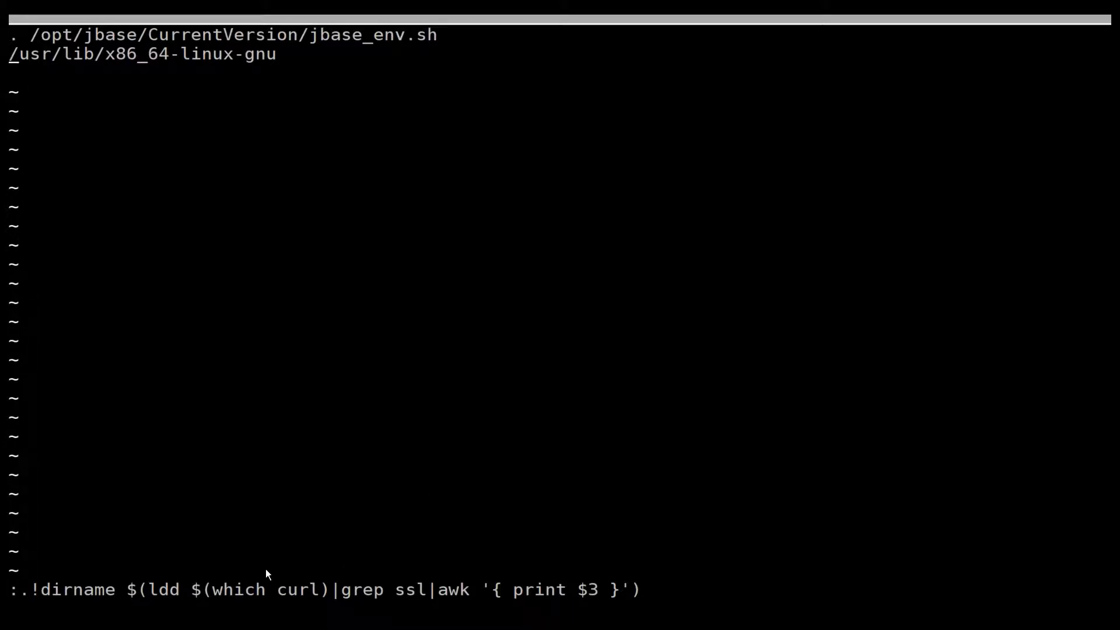
{"action": "mouse_move", "coordinate": [162, 591]}
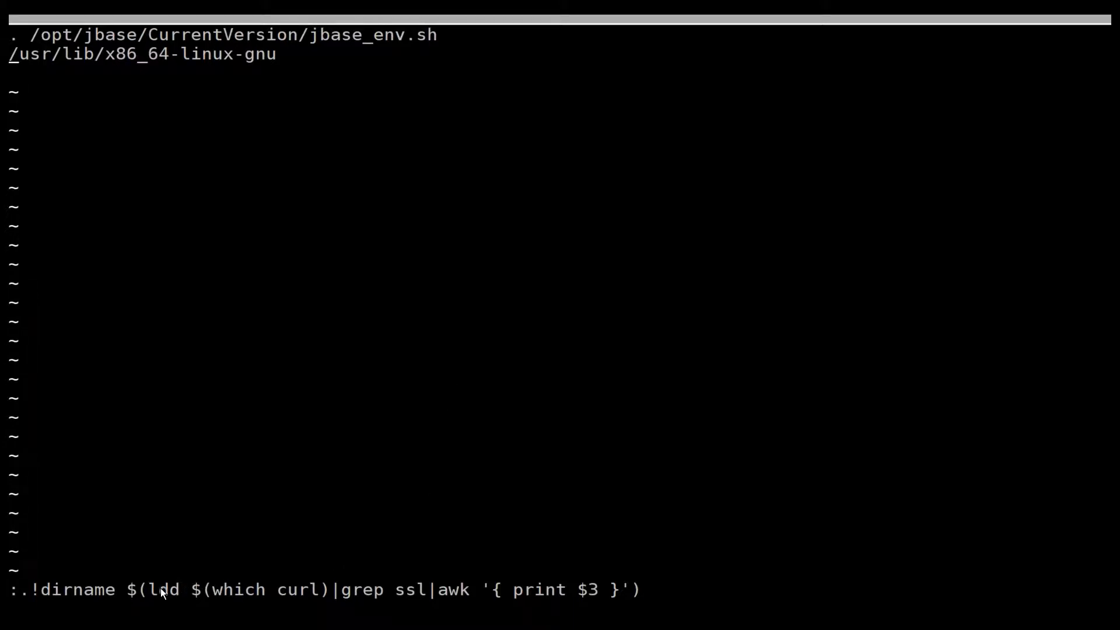
{"action": "mouse_move", "coordinate": [281, 590]}
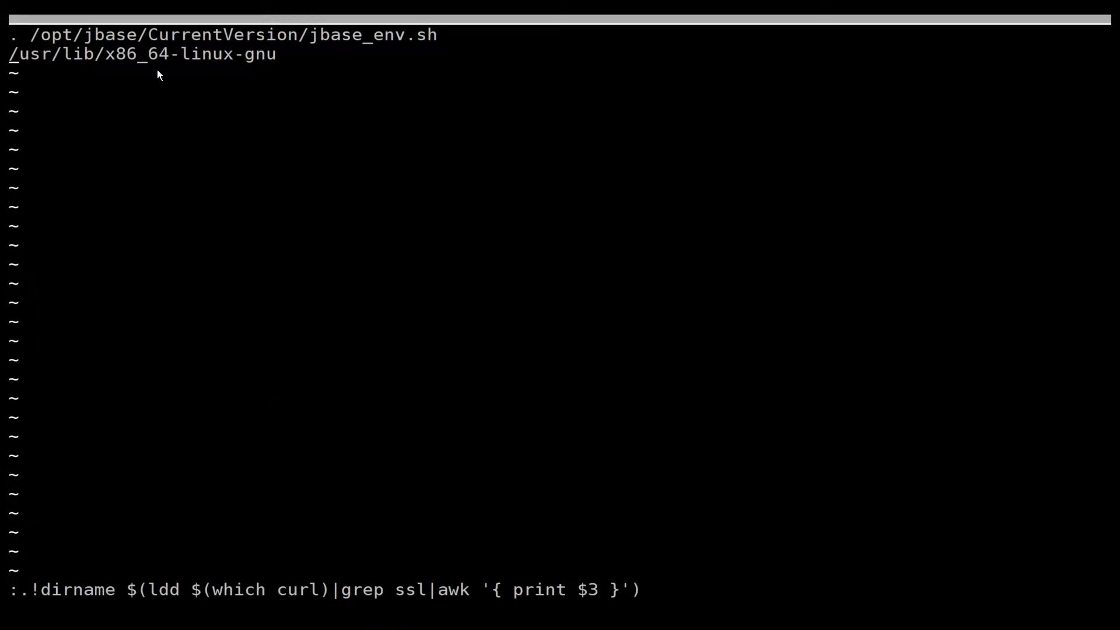
{"action": "type", "text": "LD_LIBRARY_PATH="}
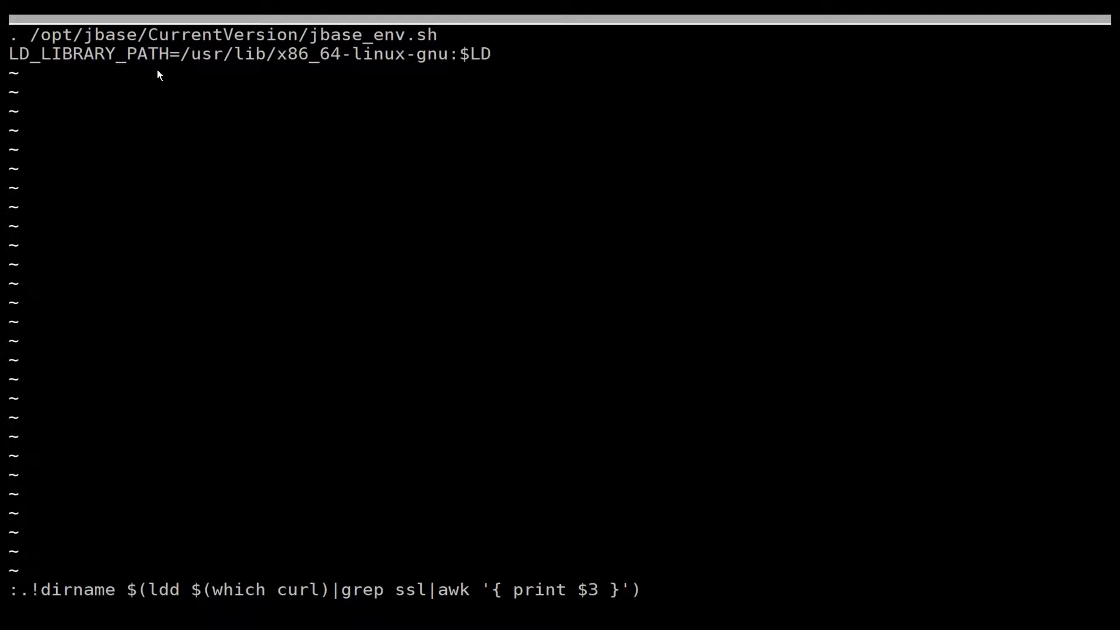
{"action": "type", "text": "_LIBRARY_PATH"}
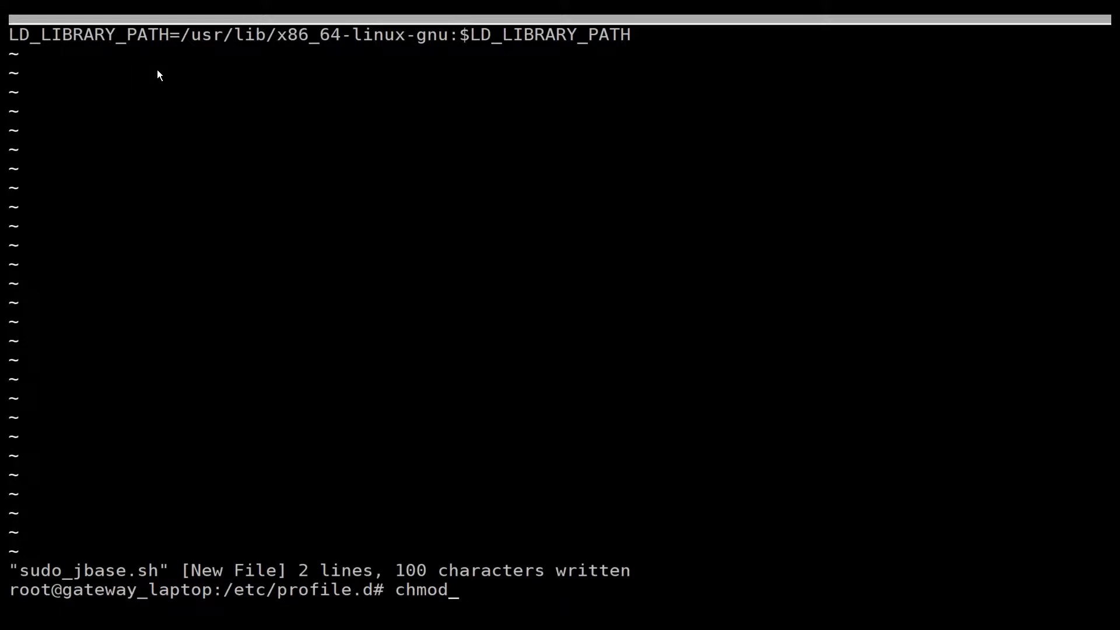
- Set sudo_jbase.sh to mode 600, exit root, and run jdiag
{"action": "type", "text": "\" \""}
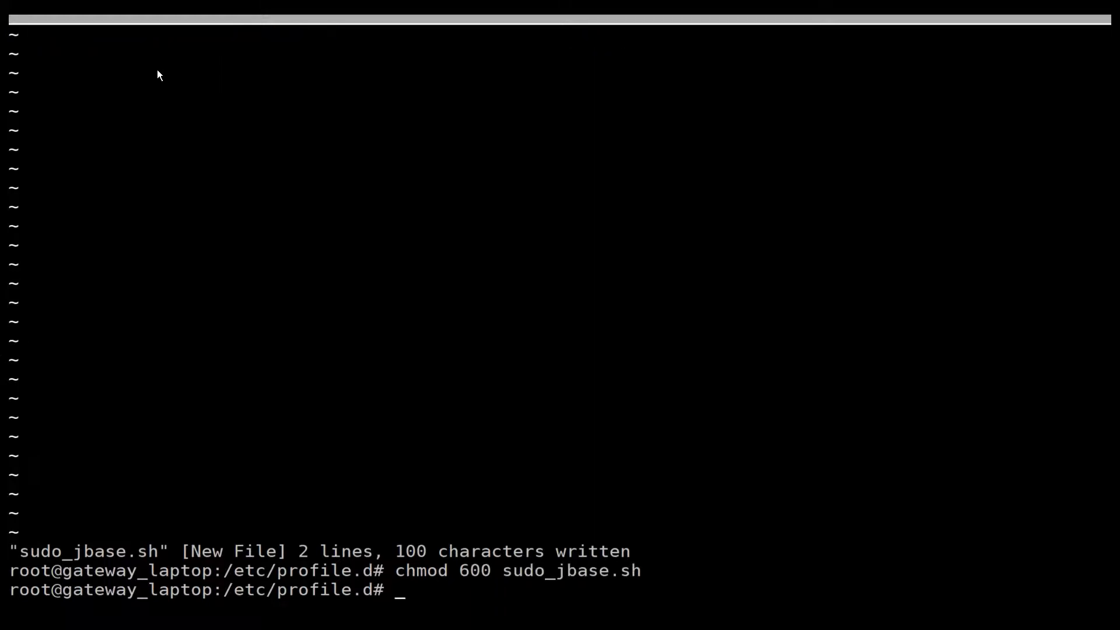
{"action": "type", "text": "exit"}
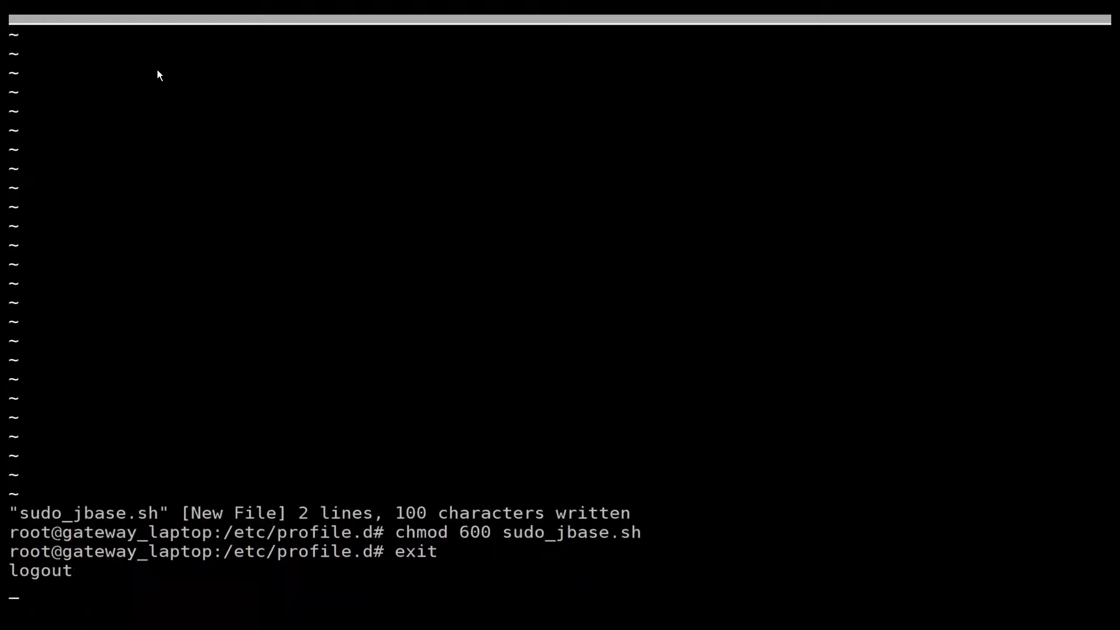
{"action": "type", "text": "jdia"}
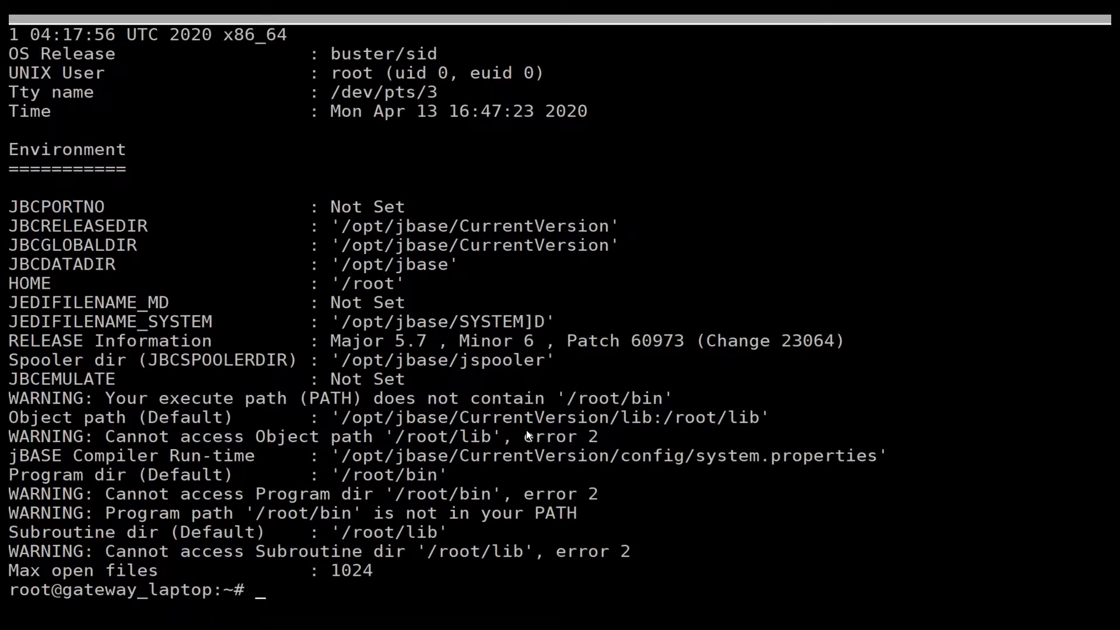
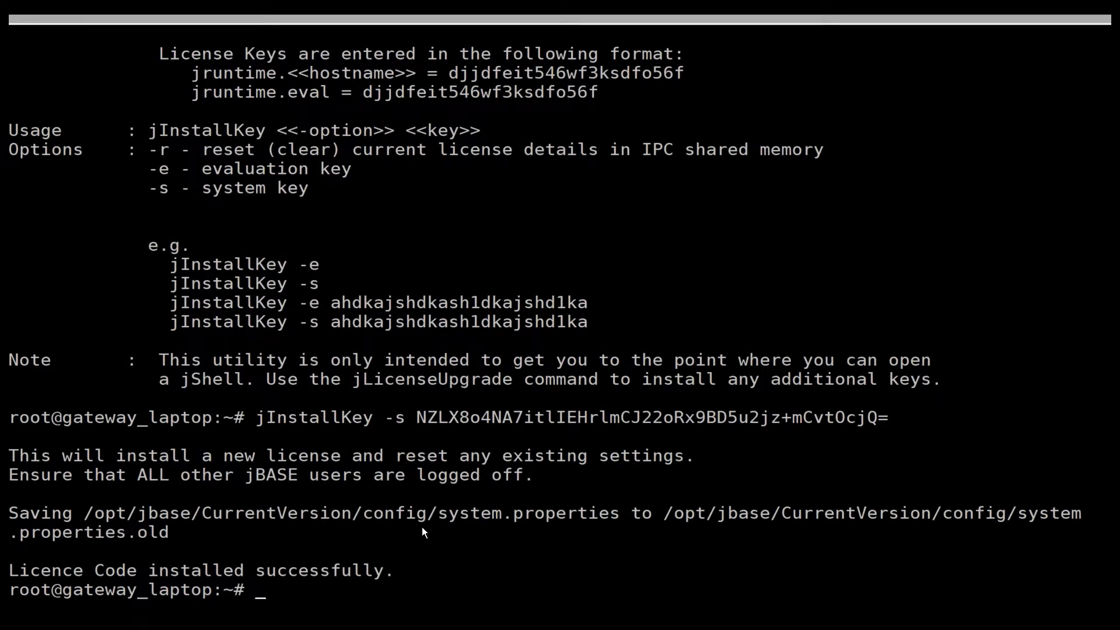
- Install the Standard system key with jInstallKey -s and run jlicensinginfo
{"action": "mouse_move", "coordinate": [491, 531]}
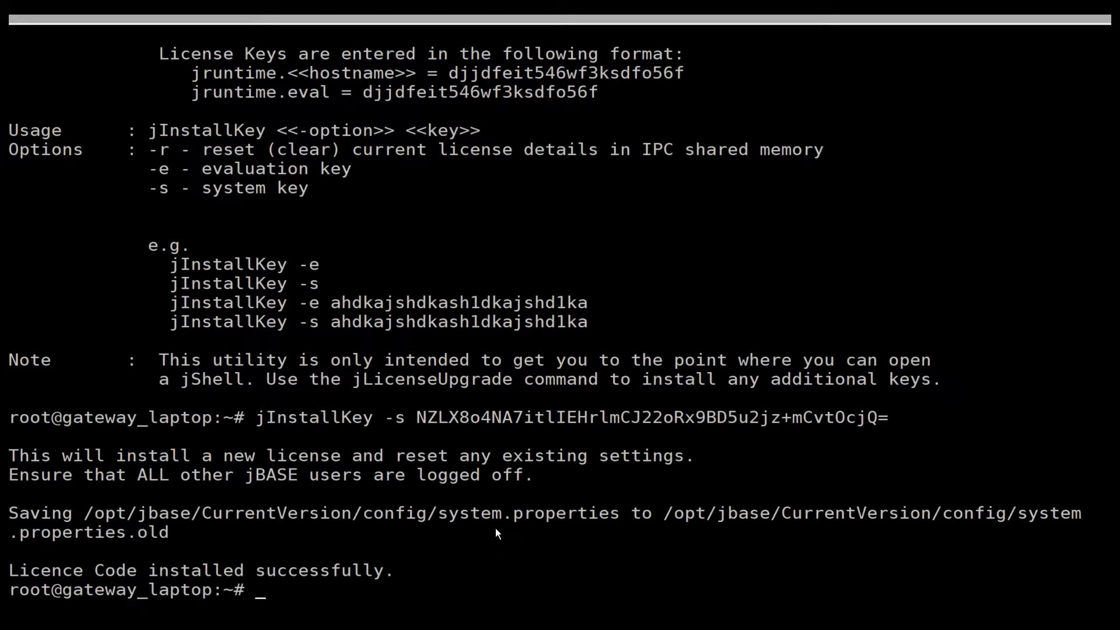
{"action": "mouse_move", "coordinate": [916, 325]}
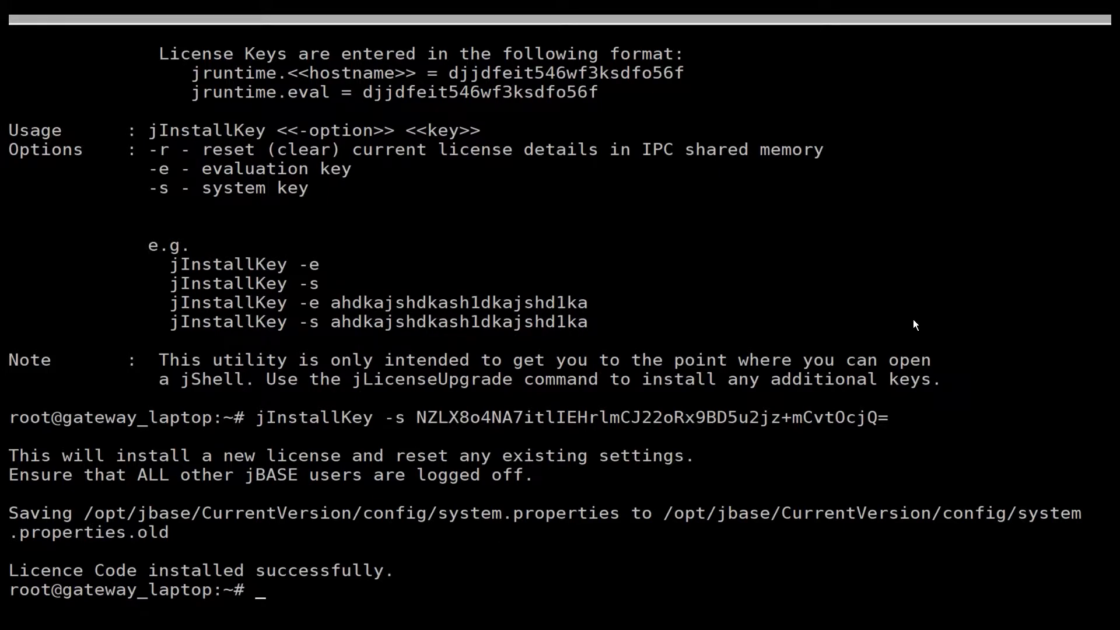
{"action": "type", "text": "jlicensinginfo"}
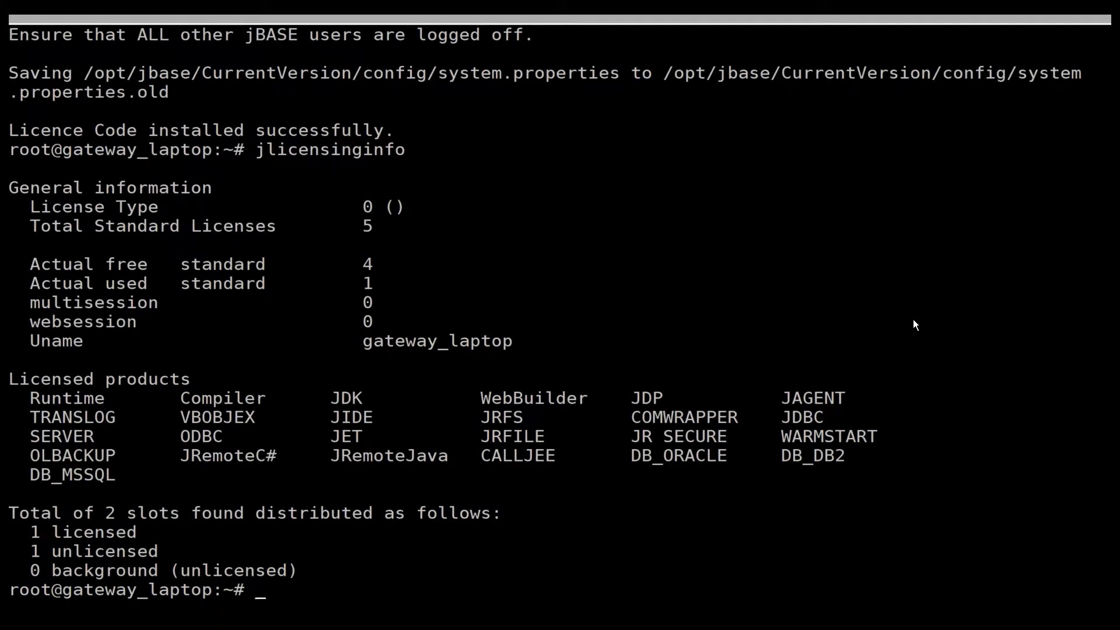
{"action": "mouse_move", "coordinate": [452, 356]}
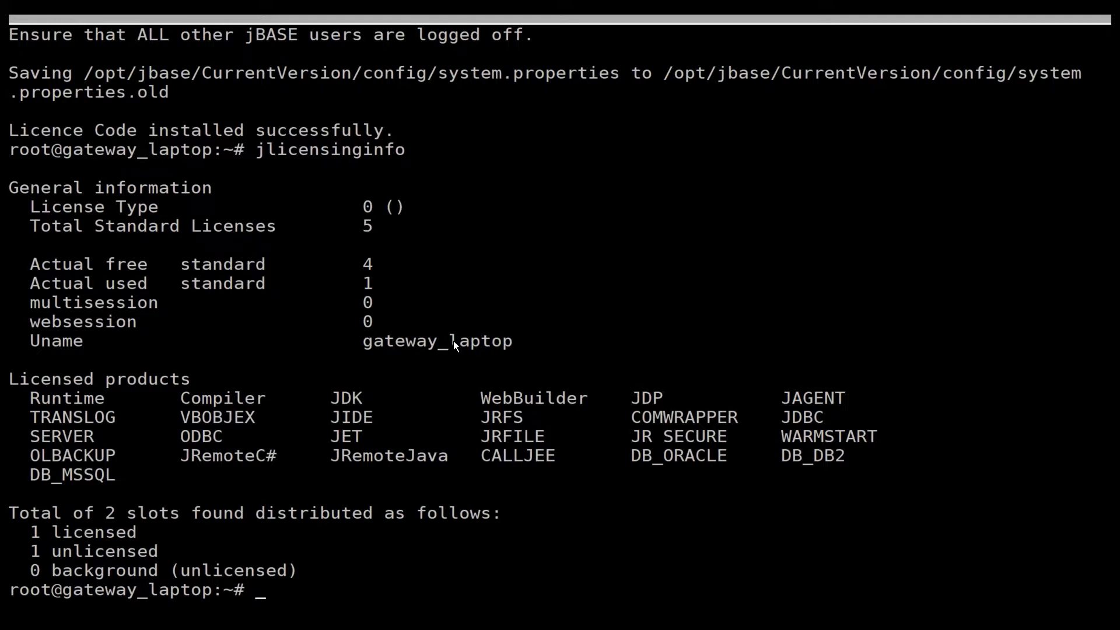
- Run jLicenseUpgrade -r, then recheck licensing info showing 10 Standard licenses
{"action": "type", "text": "j"}
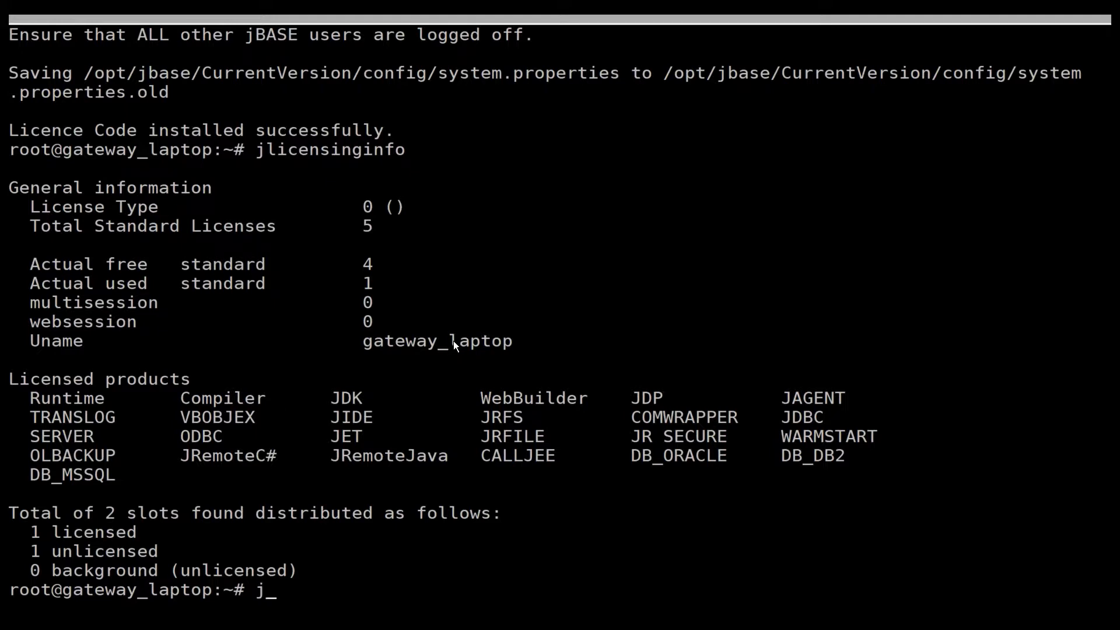
{"action": "type", "text": "jLicenseUpgrade -r"}
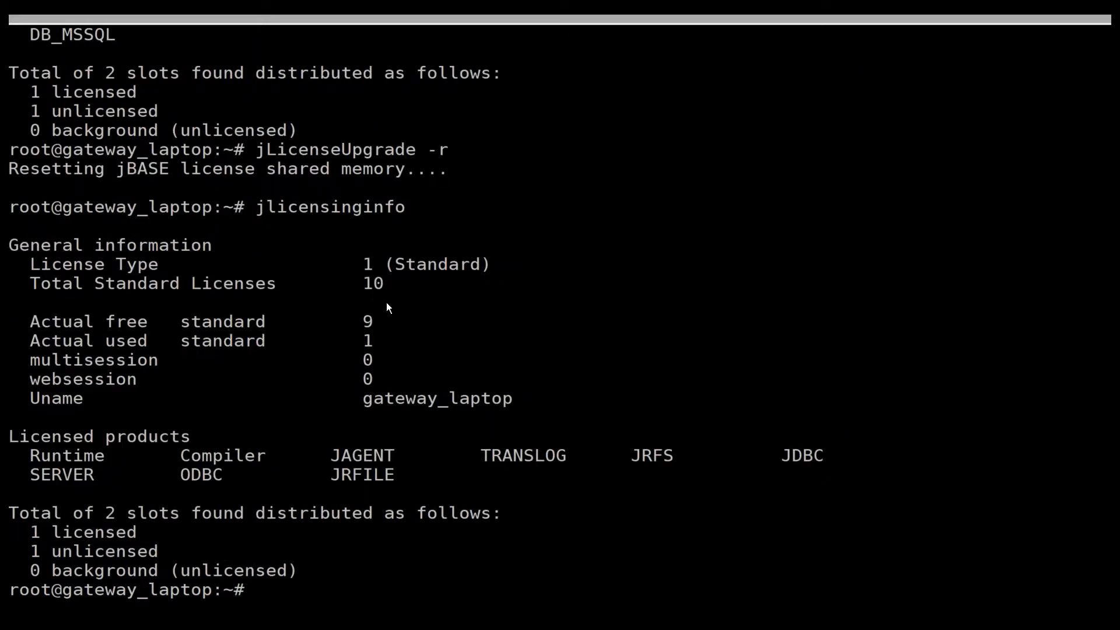
{"action": "type", "text": "cat /tmp/li"}
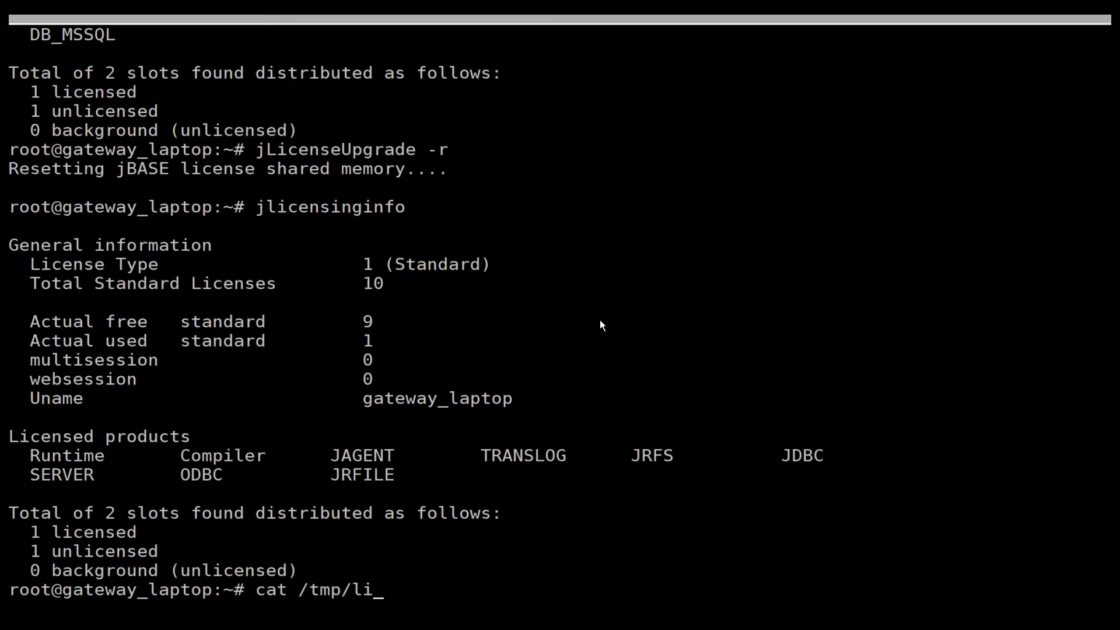
- List /tmp/licences.txt, copy the Multi-session key, and enter it with jLicenseUpgrade -a -m
{"action": "key", "text": "Tab"}
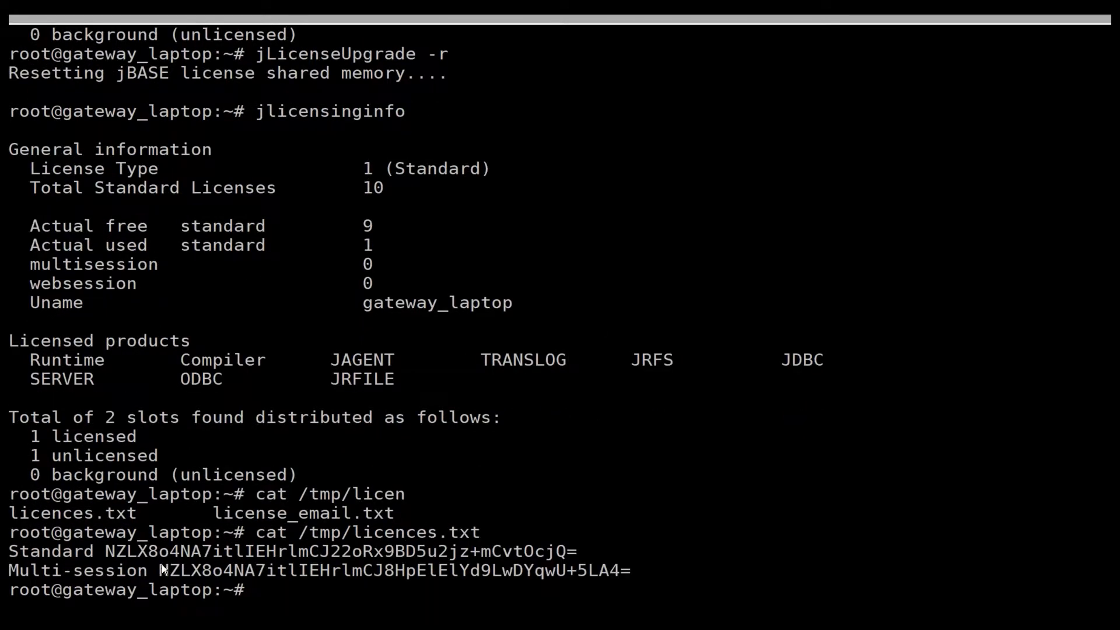
{"action": "left_click_drag", "start_coordinate": [159, 570], "coordinate": [630, 569]}
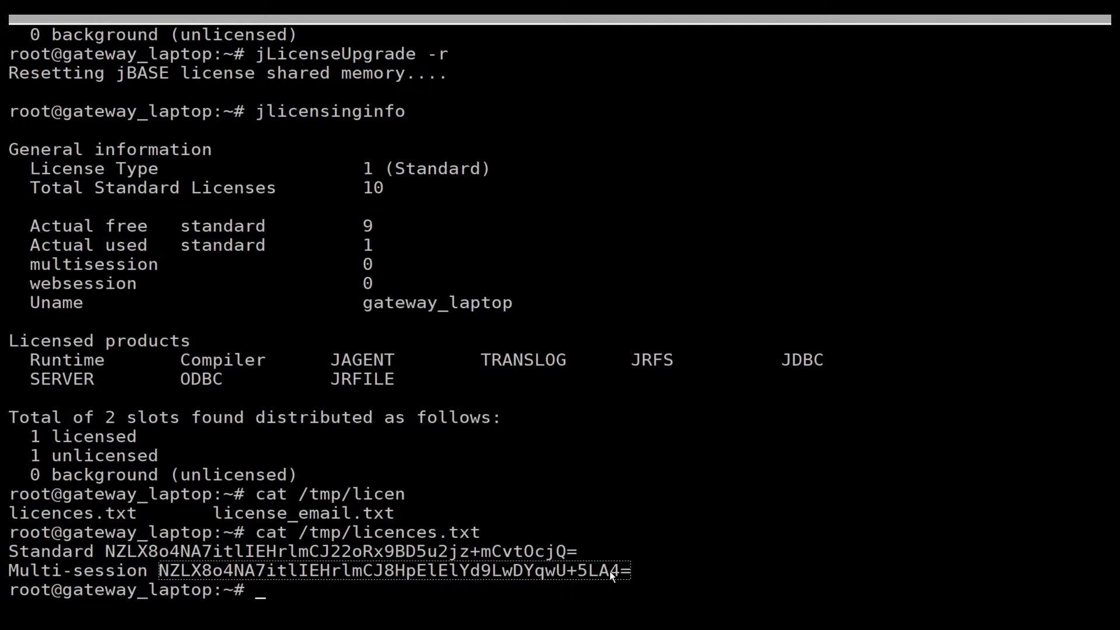
{"action": "type", "text": "jLicenseUpgrade"}
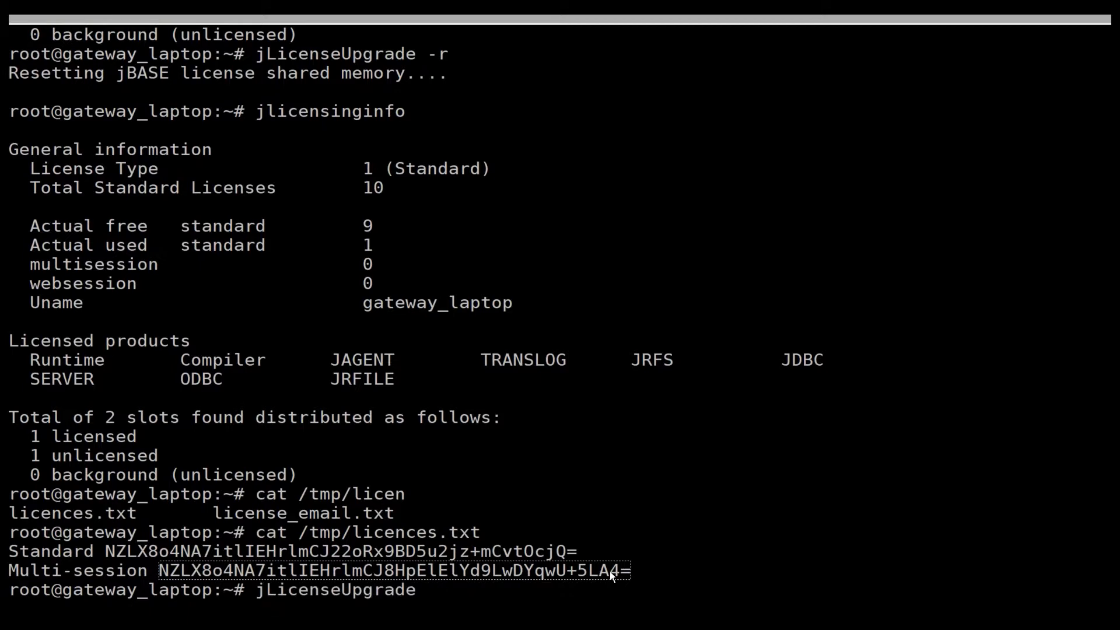
{"action": "type", "text": "-a"}
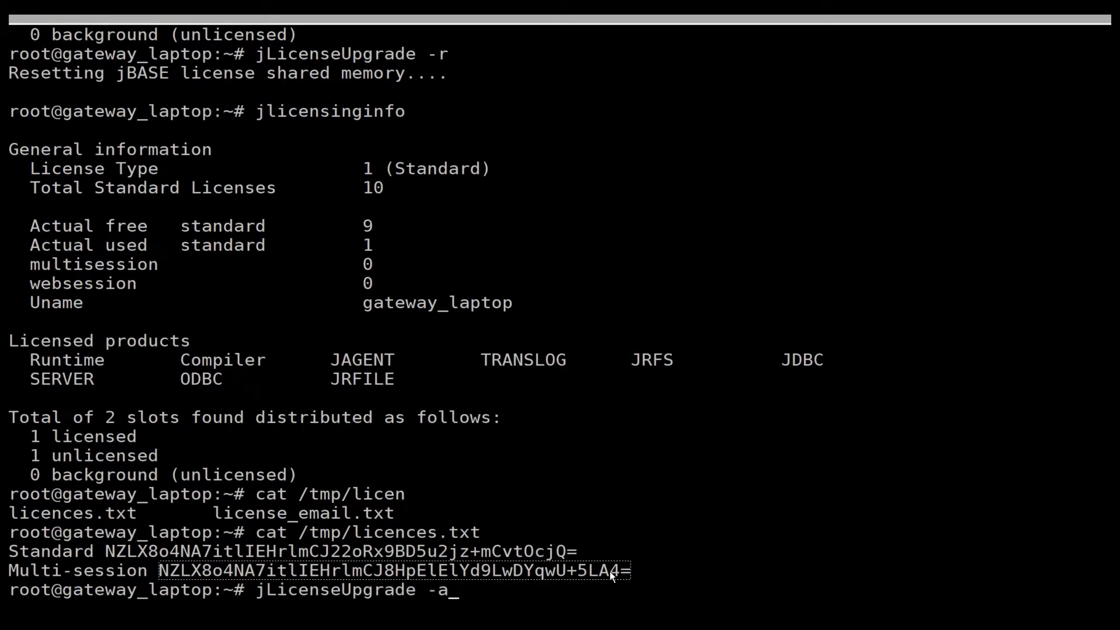
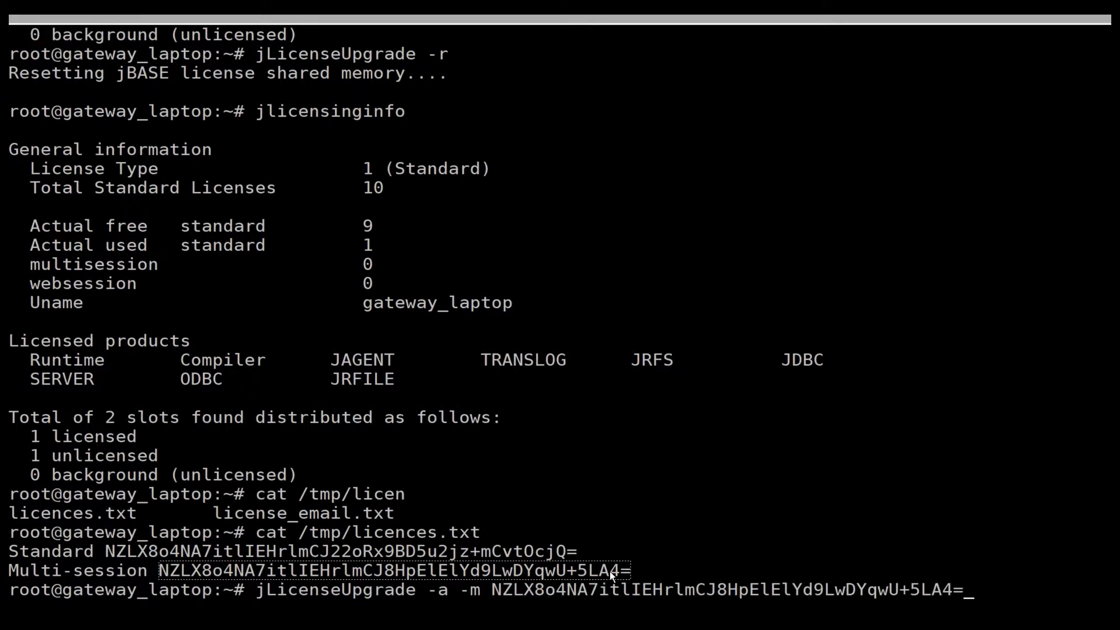
{"action": "mouse_move", "coordinate": [563, 582]}
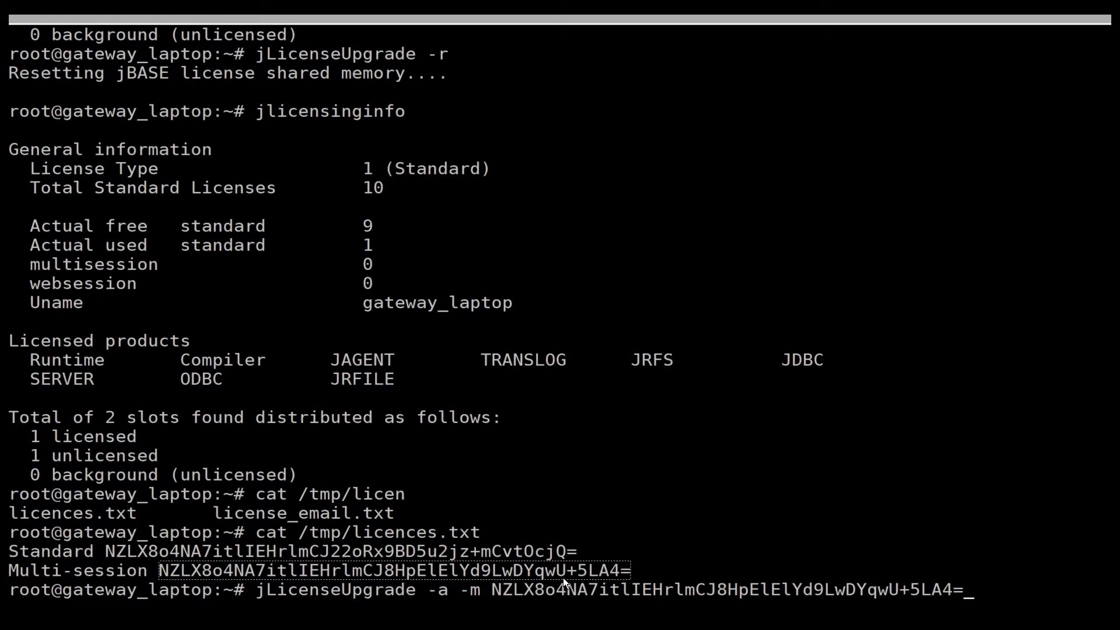
{"action": "mouse_move", "coordinate": [451, 594]}
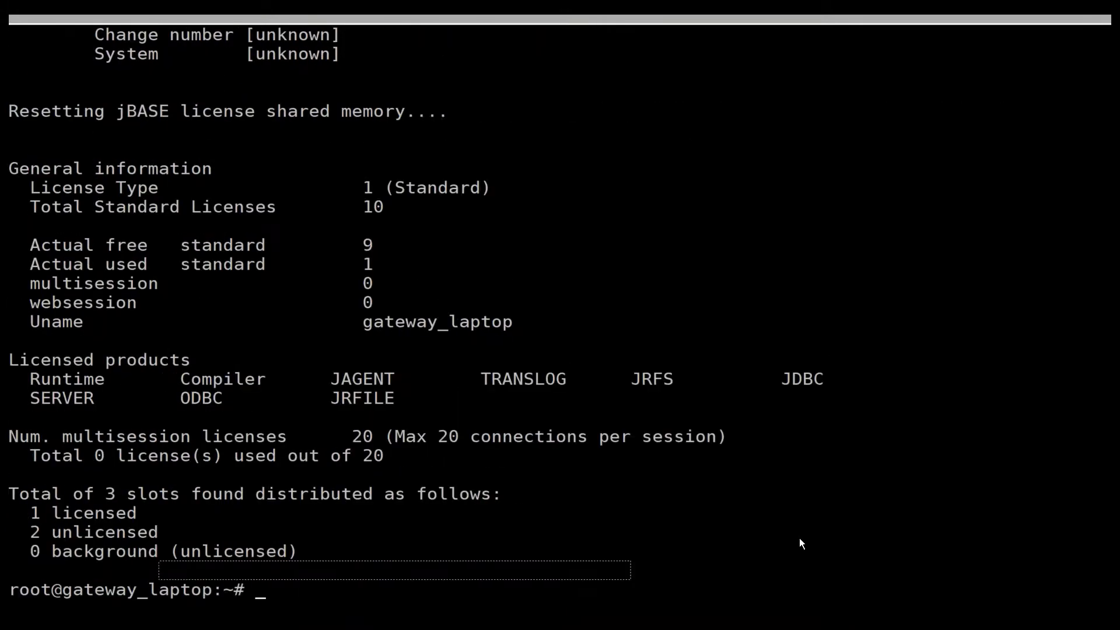
- Re-list /tmp/licences.txt and reset licence shared memory with jLicenseUpgrade -r
{"action": "type", "text": "cat /tmp/licences.txt"}
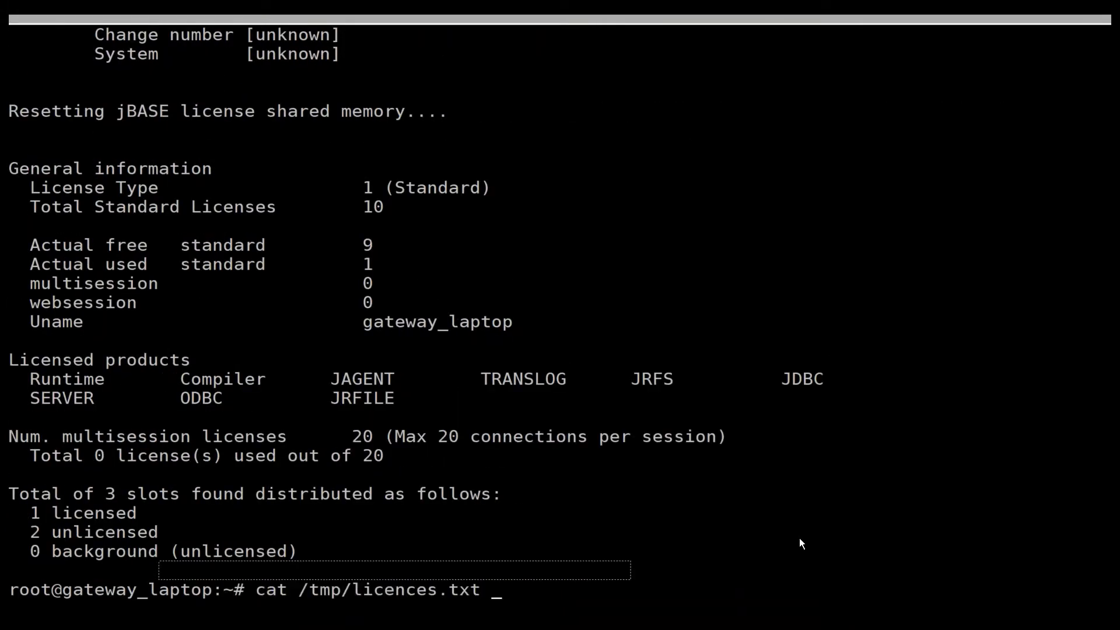
{"action": "type", "text": "jLicenseUpgrade -r"}
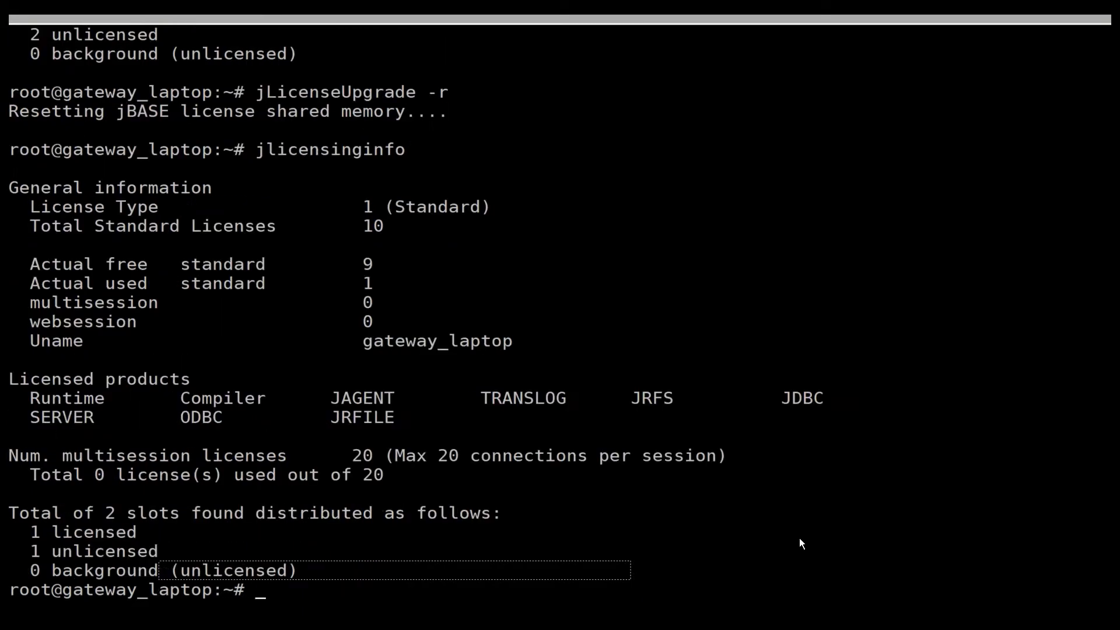
{"action": "mouse_move", "coordinate": [435, 223]}
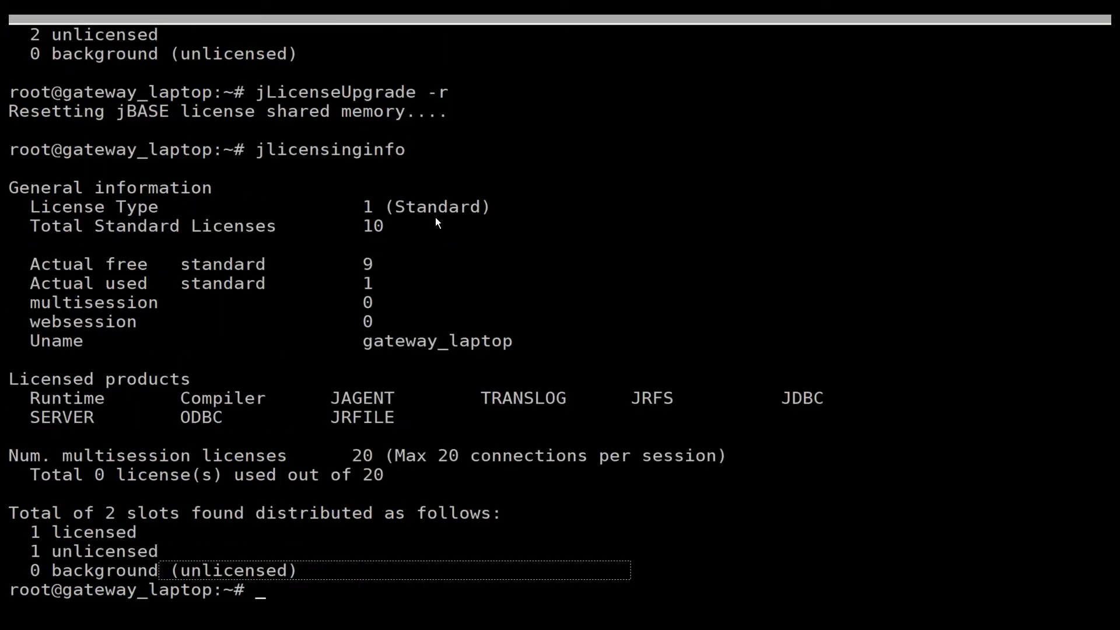
{"action": "mouse_move", "coordinate": [56, 463]}
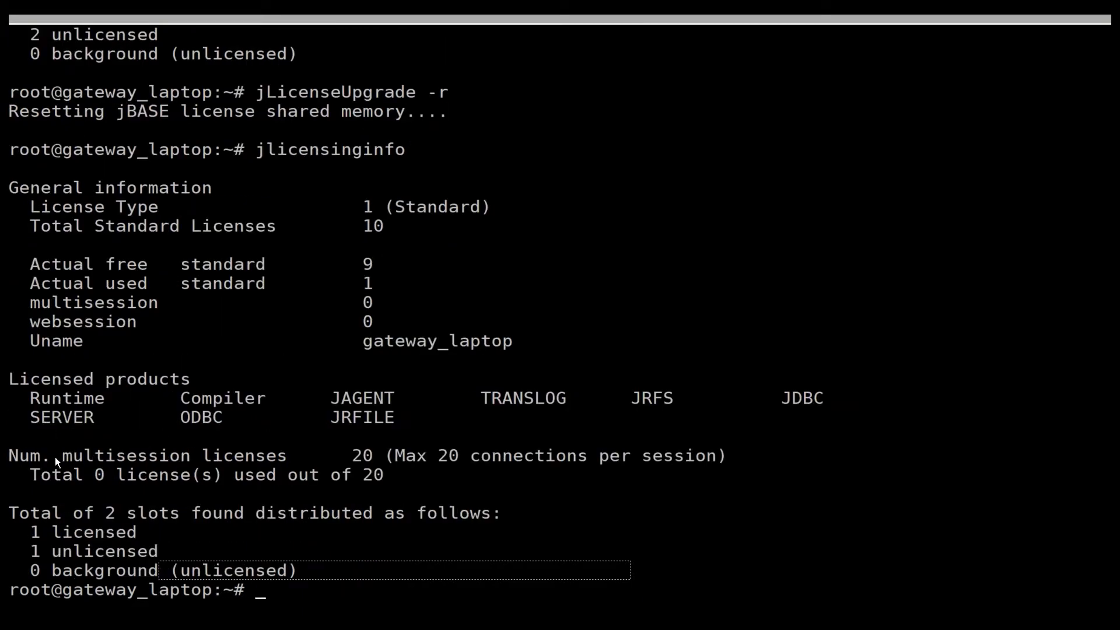